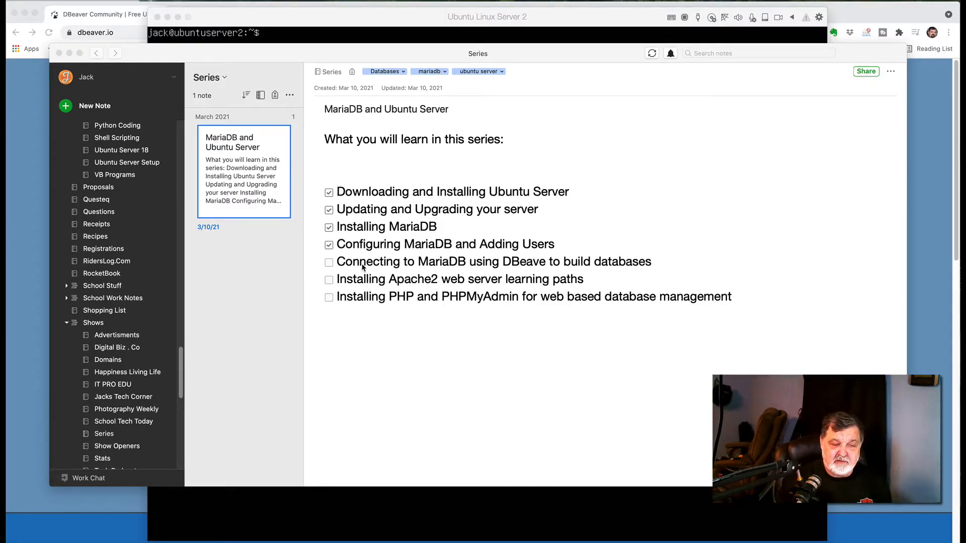
pyautogui.moveTo(503, 270)
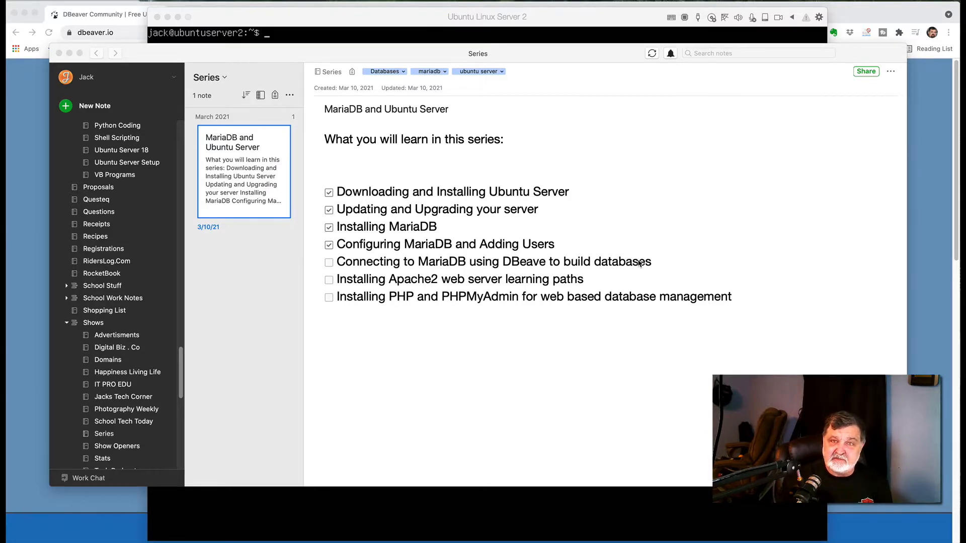
pyautogui.moveTo(169, 80)
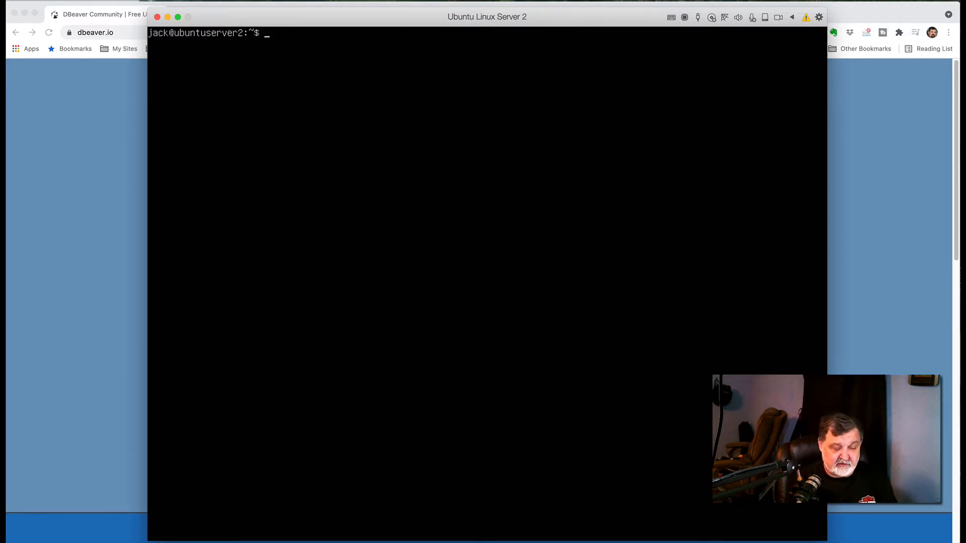
# Launch the macOS Terminal app via Spotlight search for 'terminal'
pyautogui.press('cmd+space')
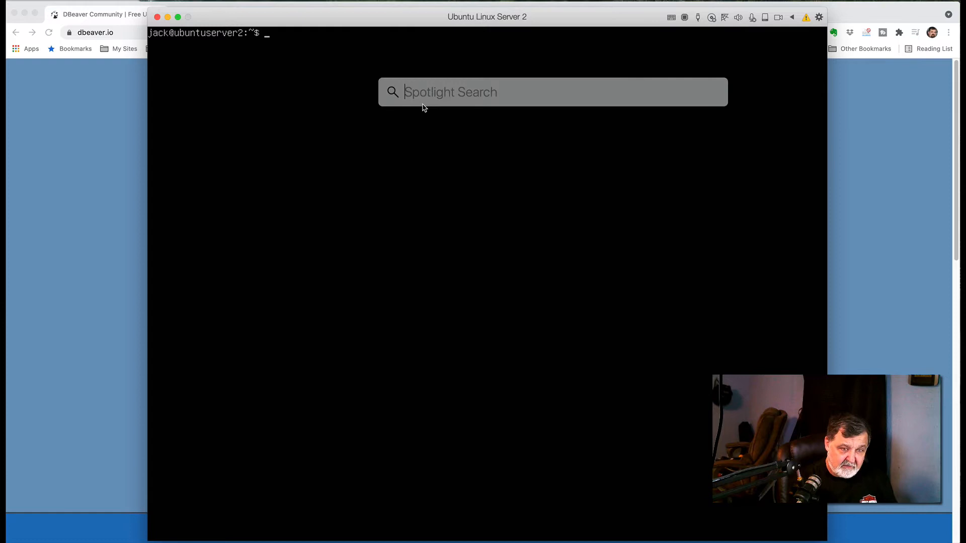
pyautogui.write('terminal')
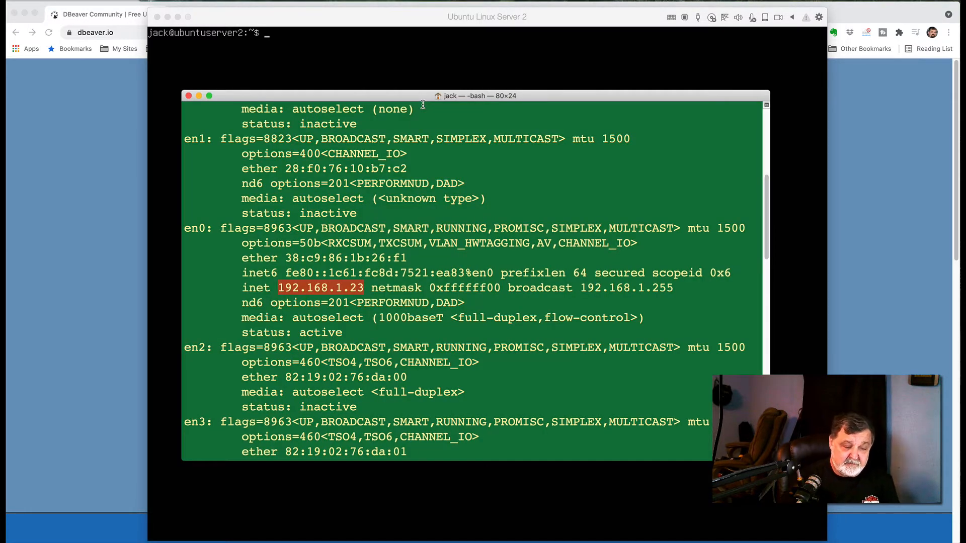
pyautogui.scroll(-3)
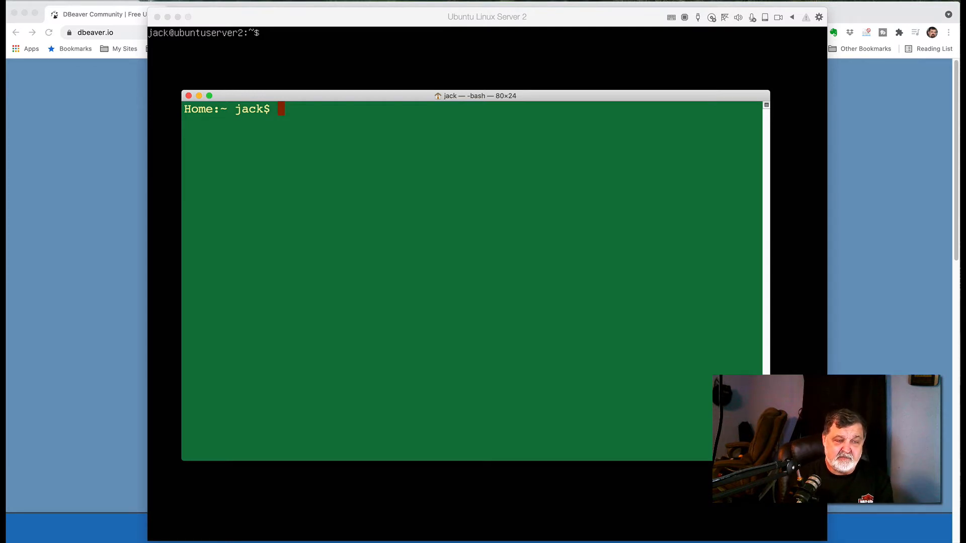
# Run ifconfig and pick out the Mac's en0 inet address 192.168.1.23
pyautogui.write('if')
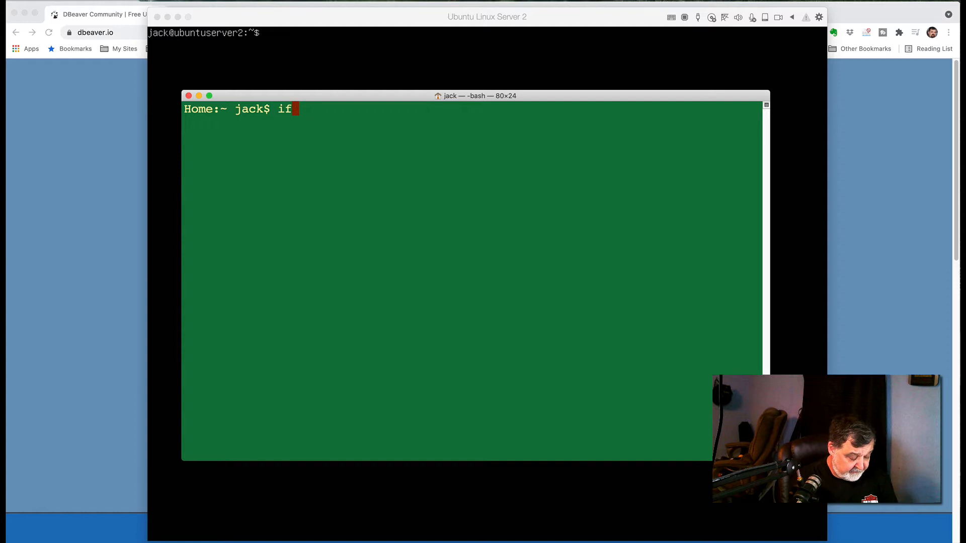
pyautogui.write('config')
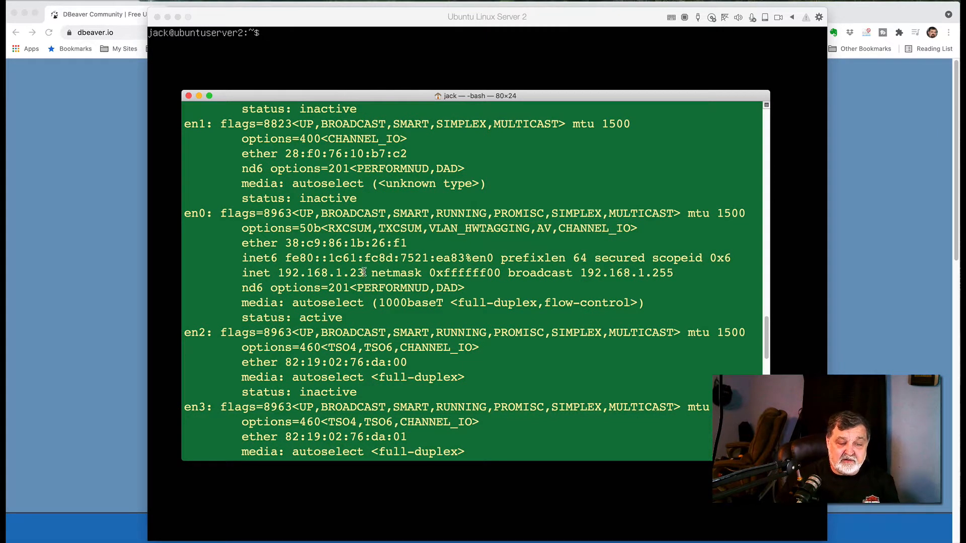
pyautogui.doubleClick(322, 273)
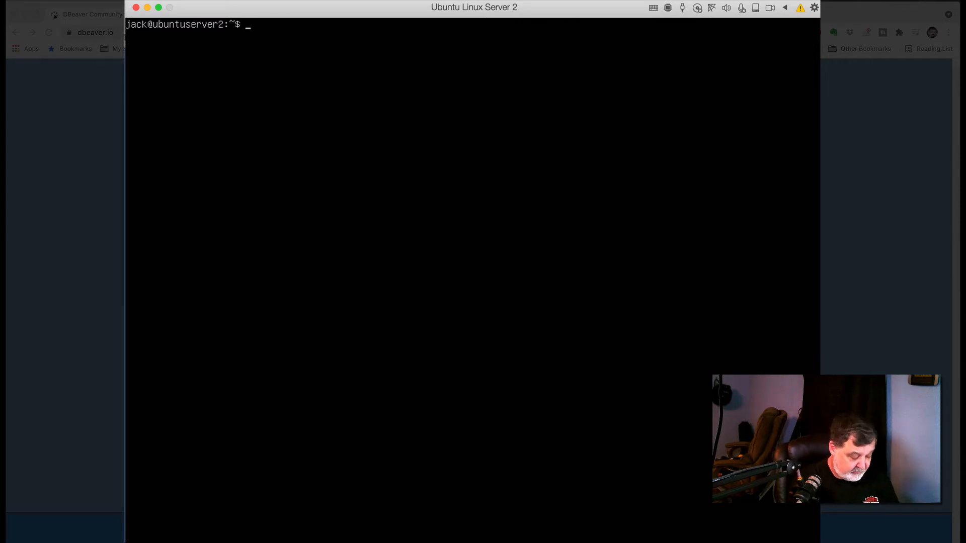
# Run sudo mariadb with the password to enter the MariaDB monitor
pyautogui.write('sudo')
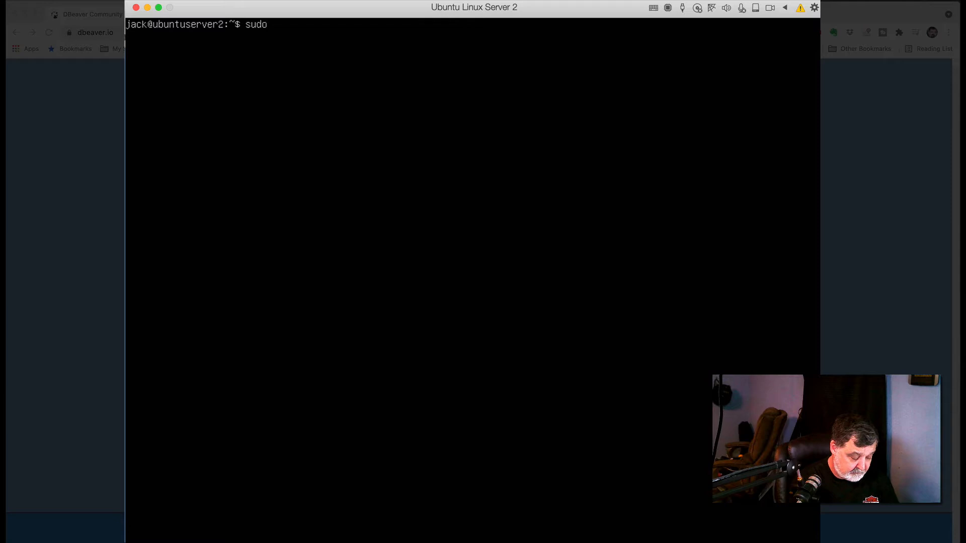
pyautogui.write('mariadb')
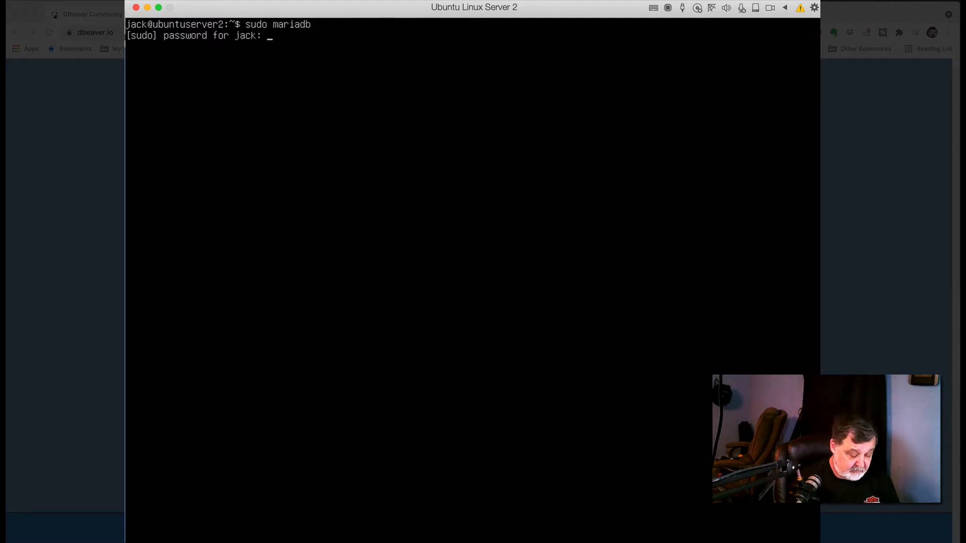
pyautogui.press('Enter')
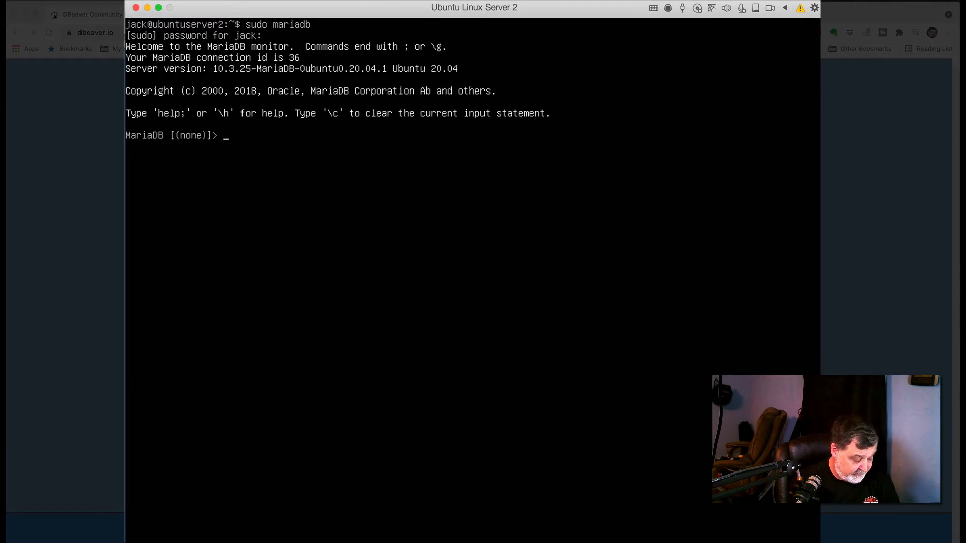
# Compose SELECT host, user FROM mysql.user; at the MariaDB prompt, correcting the misspelled mysql
pyautogui.write('SELE')
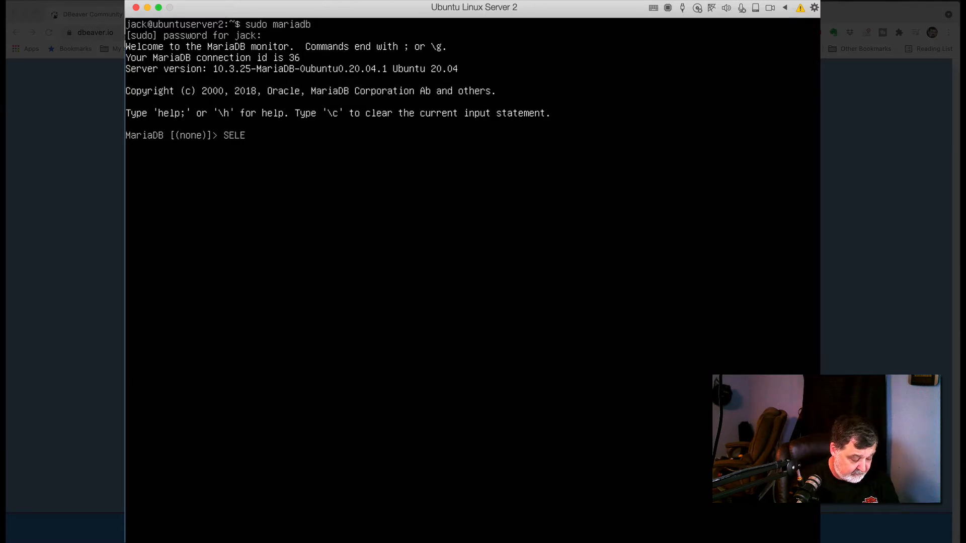
pyautogui.write('CT')
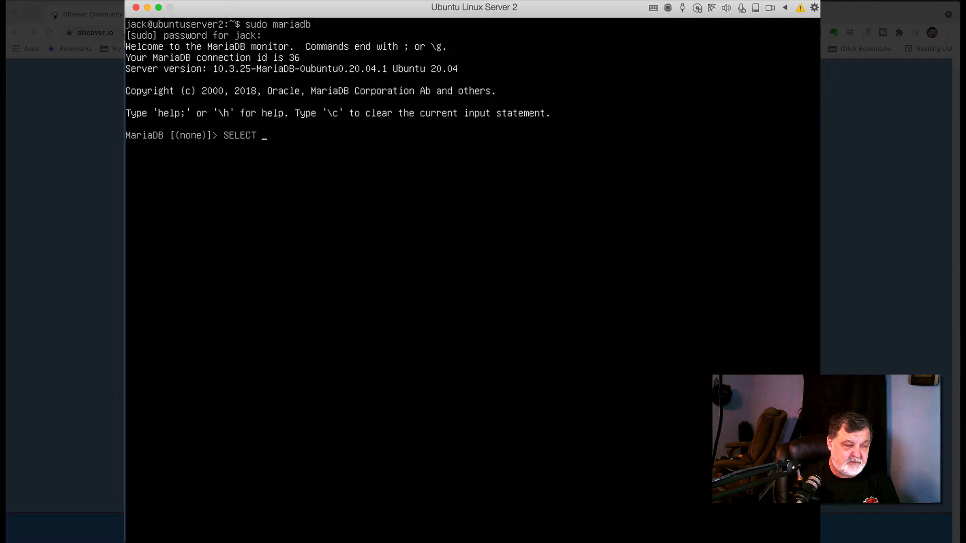
pyautogui.write('hos')
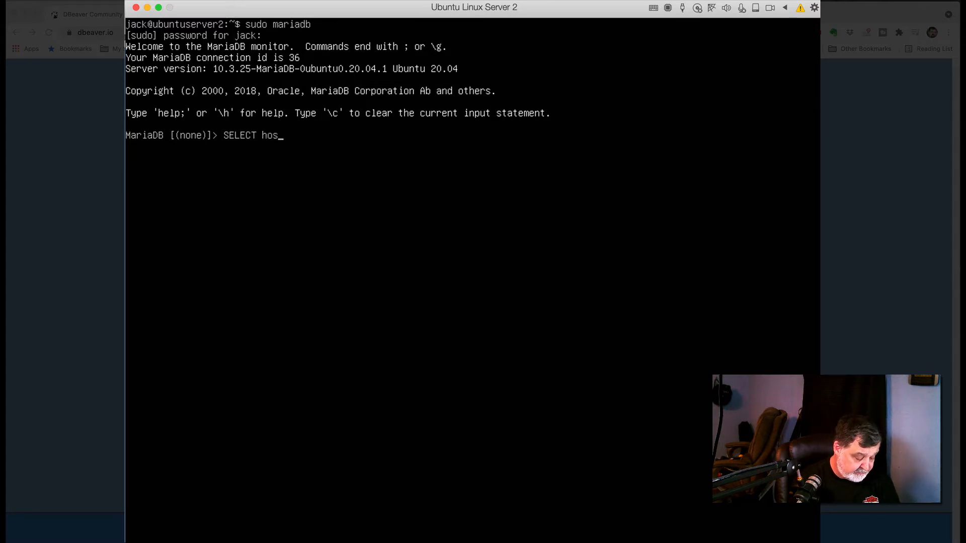
pyautogui.write('t,')
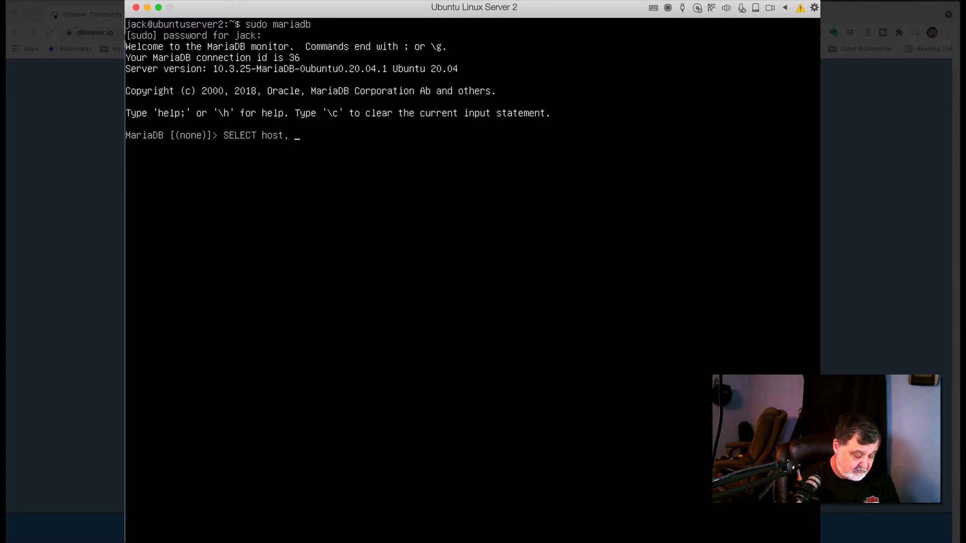
pyautogui.write('user')
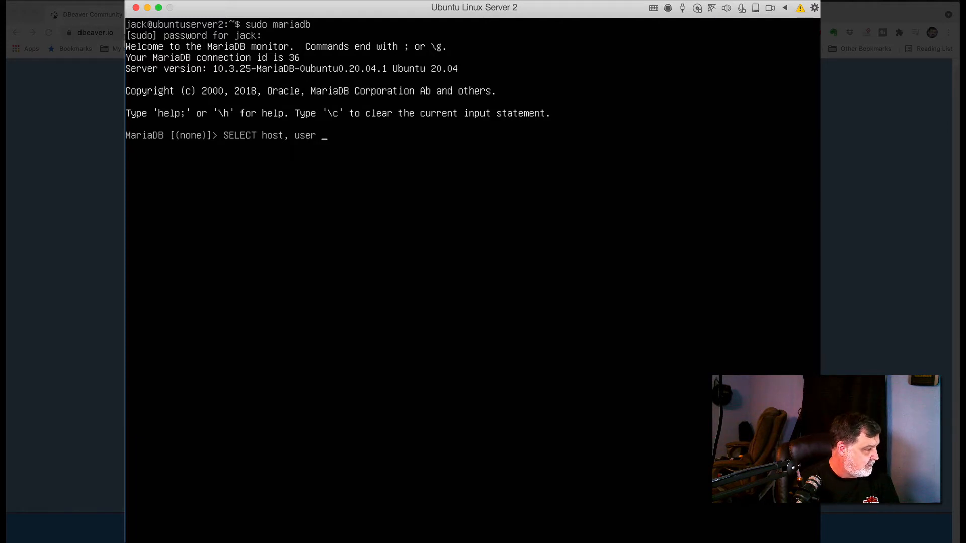
pyautogui.write('FROM')
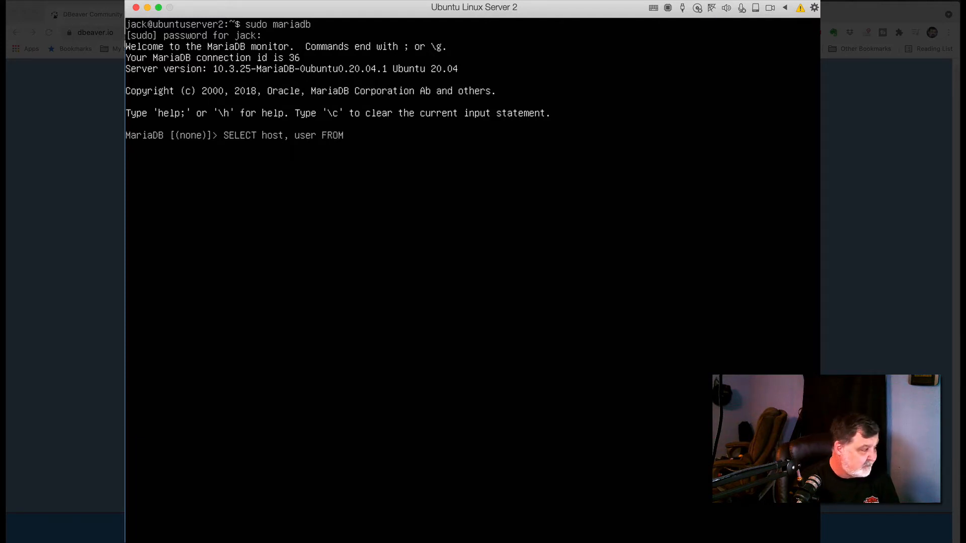
pyautogui.write('m')
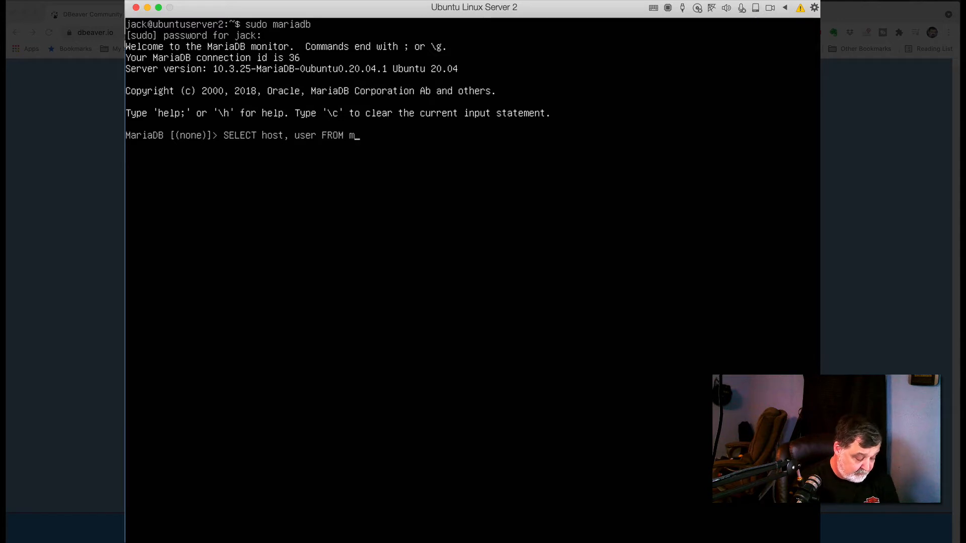
pyautogui.write('ysel')
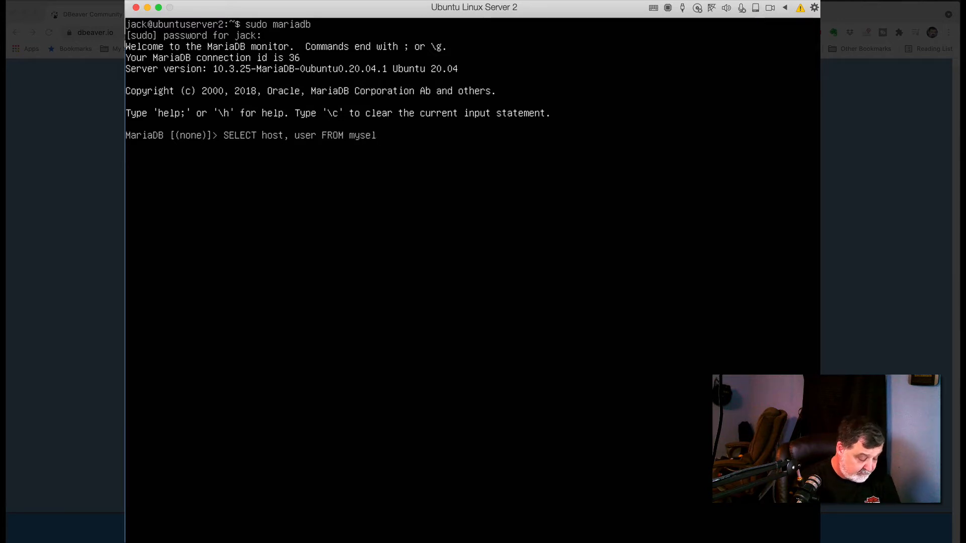
pyautogui.write('.user')
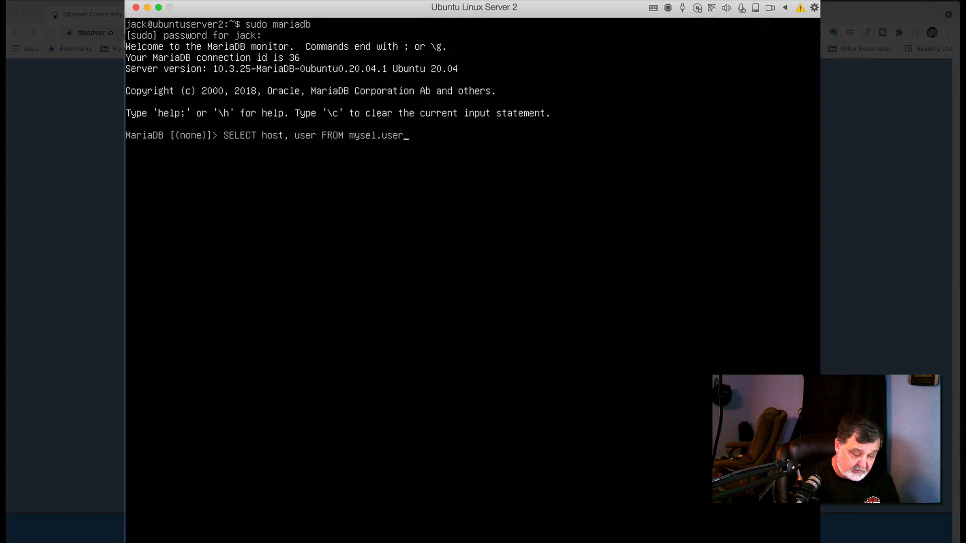
pyautogui.write(';')
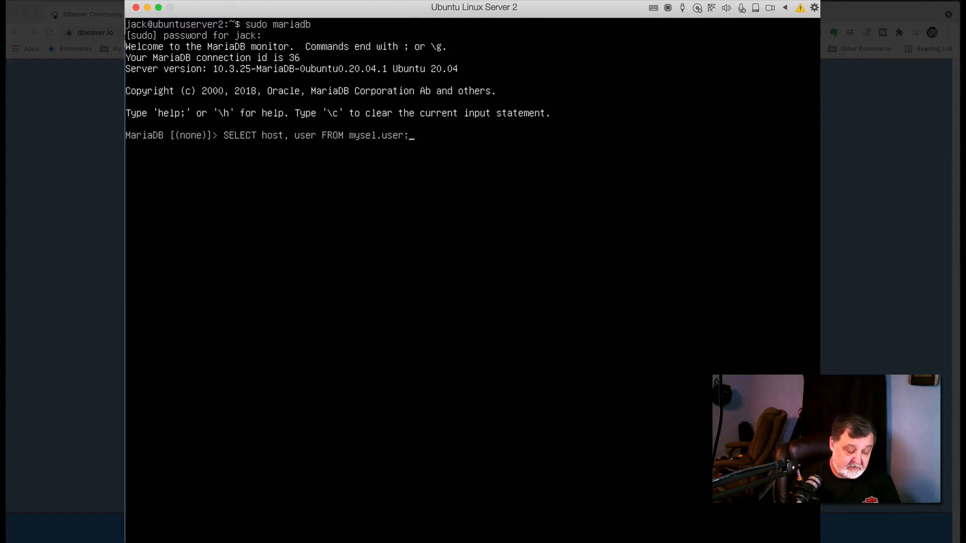
pyautogui.press('BackSpace')
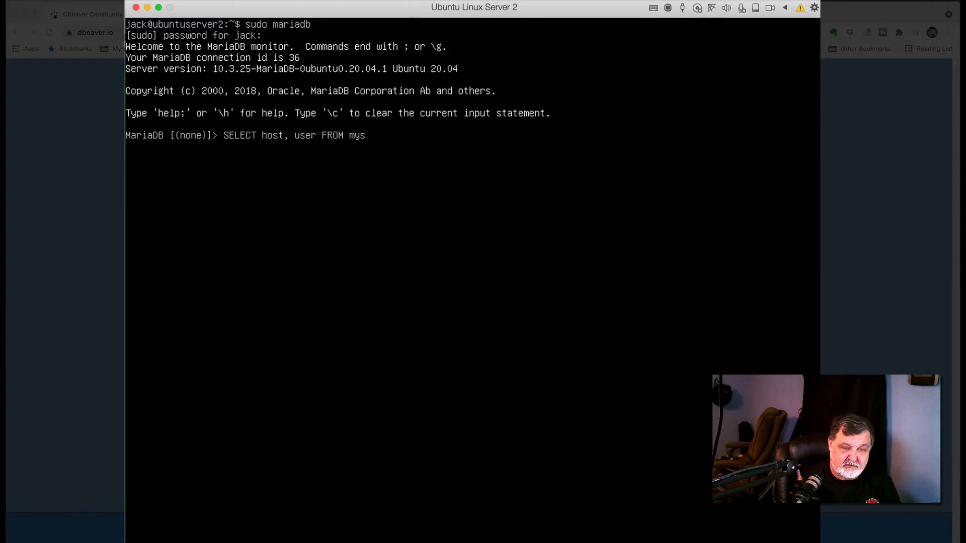
pyautogui.write('ql')
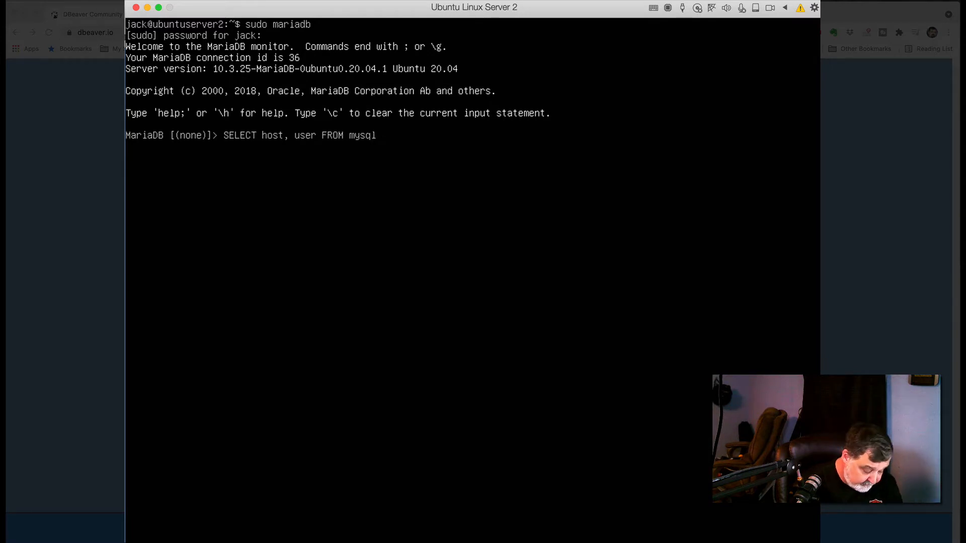
pyautogui.write('.')
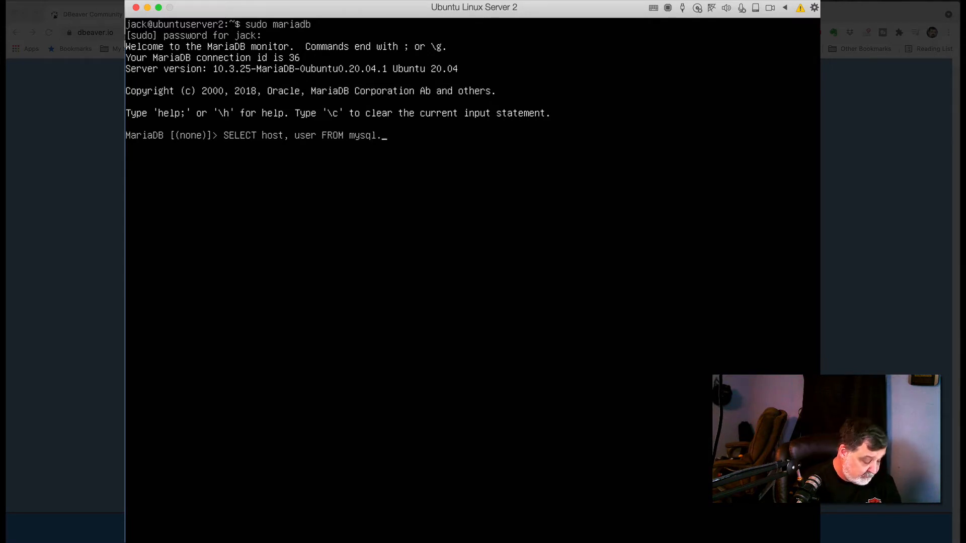
pyautogui.write('user')
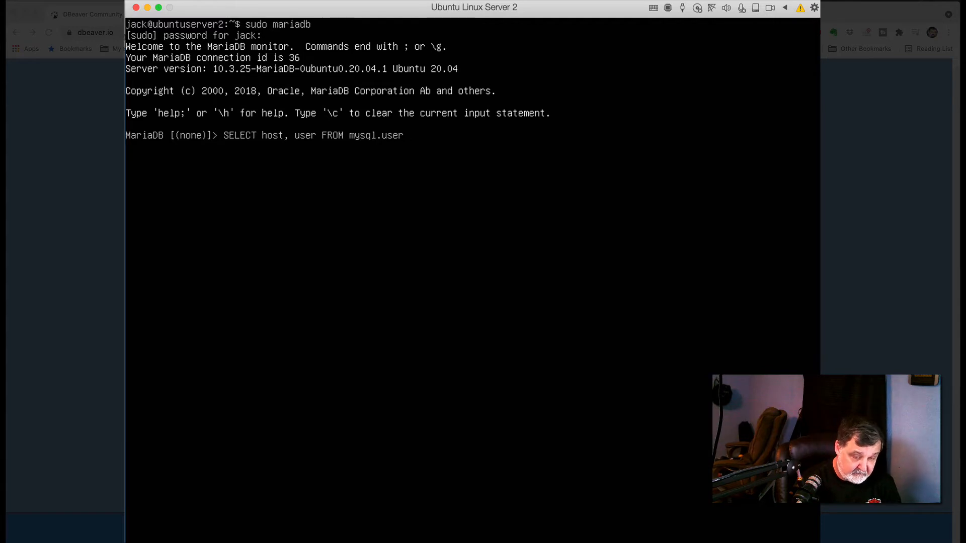
pyautogui.write(';')
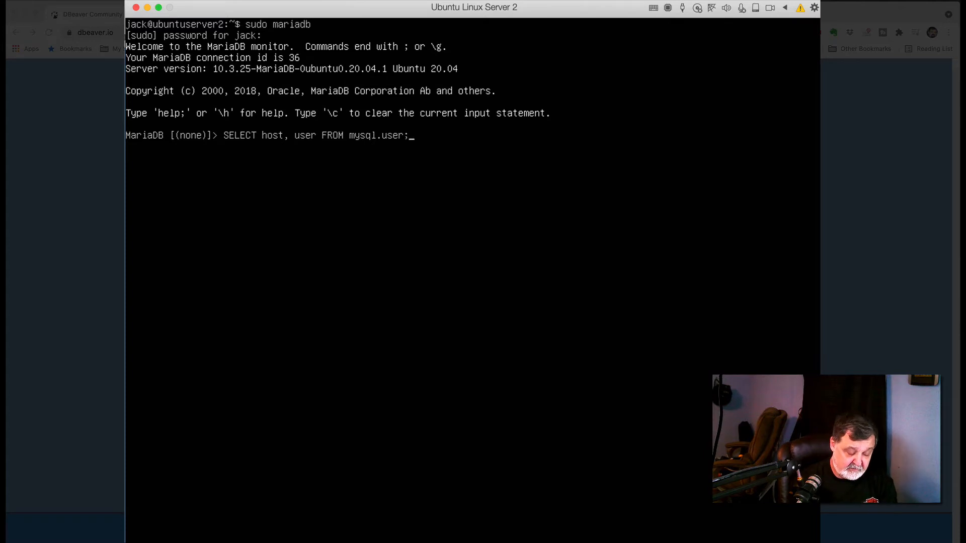
# Run the mysql.user query to list the four accounts, including admin at 192.168.1.23
pyautogui.press('Return')
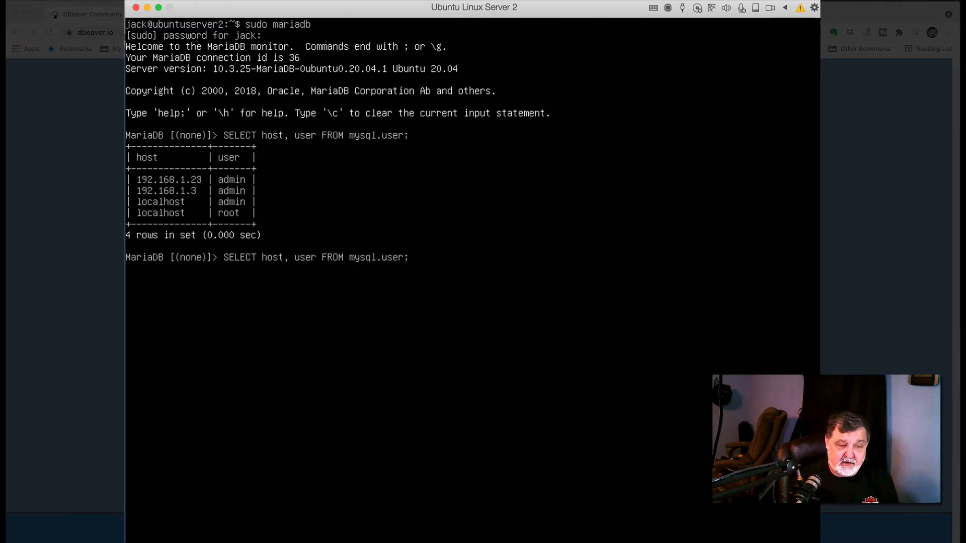
# Draft GRANT ALL ON *.* TO 'admin'@'192.168.1.23' WITH GRANT OPTION, then cancel it with Ctrl+C
pyautogui.write("GRANT ALL ON *.* TO 'admin'@'192.168.1.23' IDENTIFIED BY 'password' WITH GRANT OPTION;")
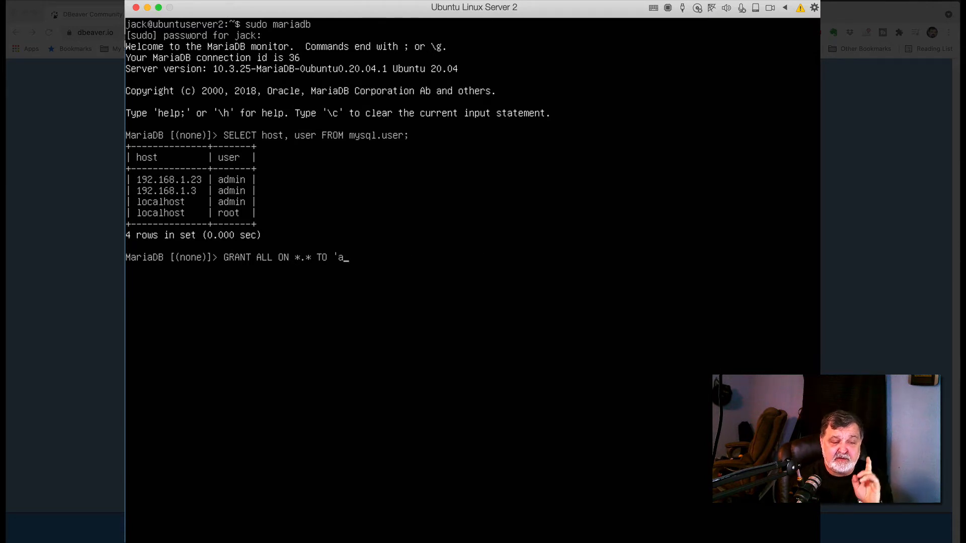
pyautogui.press('ctrl+c')
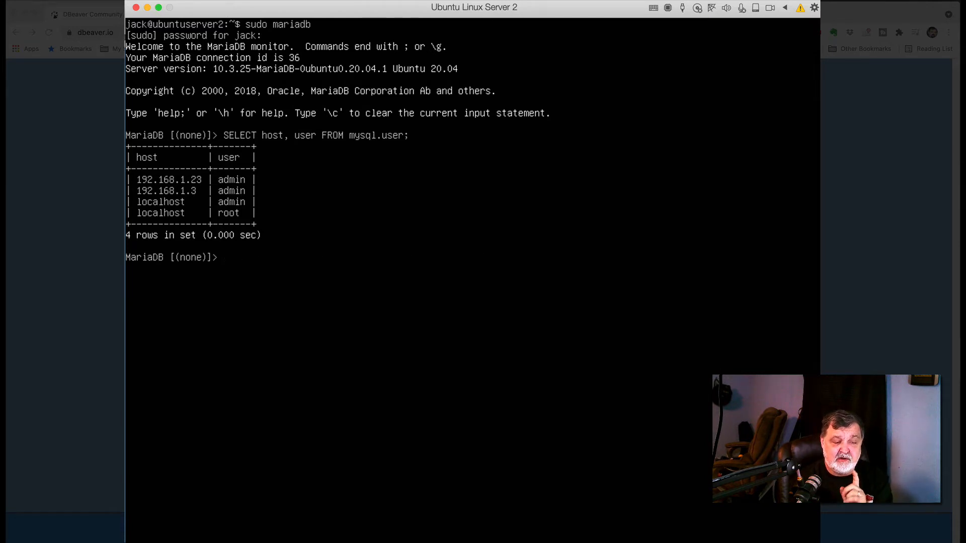
# Run SHOW GRANTS; and FLUSH PRIVILEGES;, then exit the MariaDB monitor
pyautogui.write('SHOW GRANTS;')
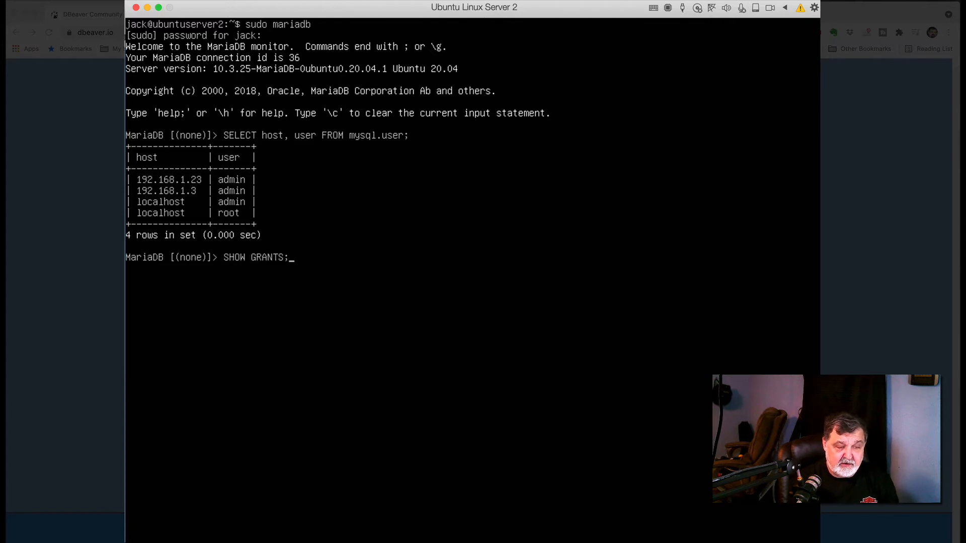
pyautogui.write('FLUSH PRIVILEGES;')
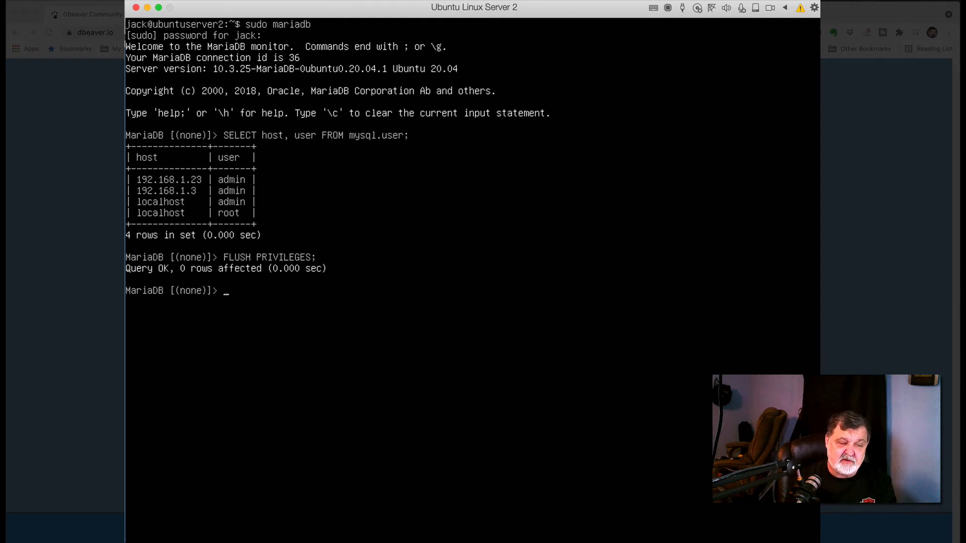
pyautogui.write('exit')
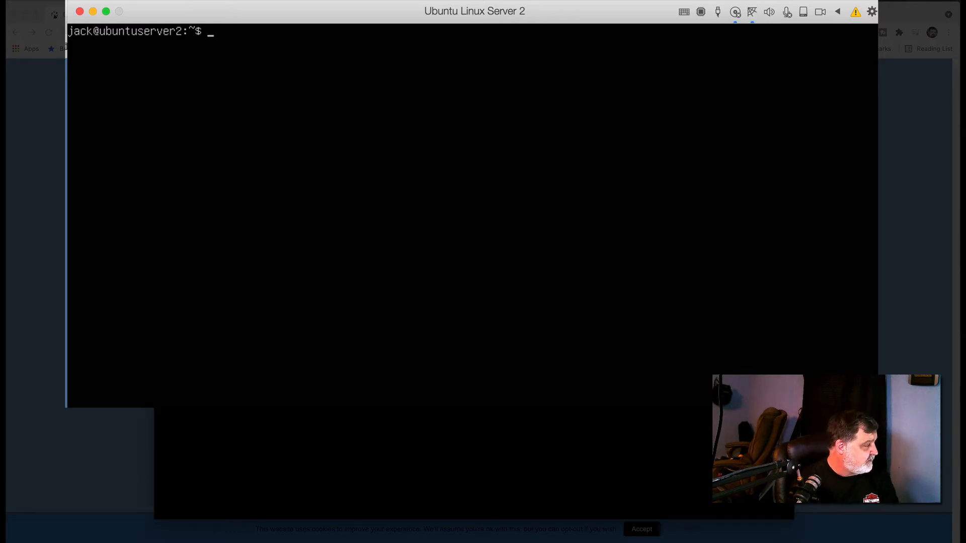
# Run sudo service mariadb restart at the Ubuntu shell
pyautogui.write('ser')
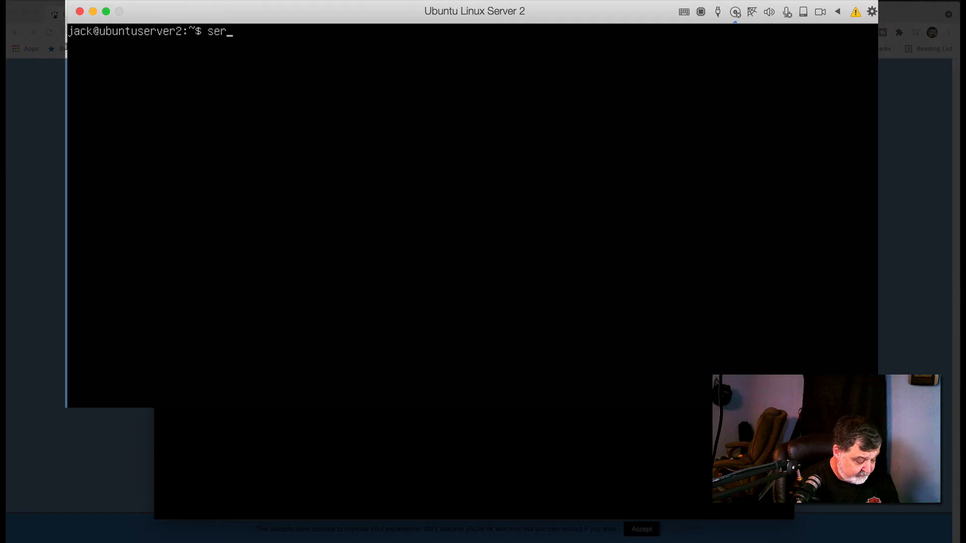
pyautogui.press('Backspace')
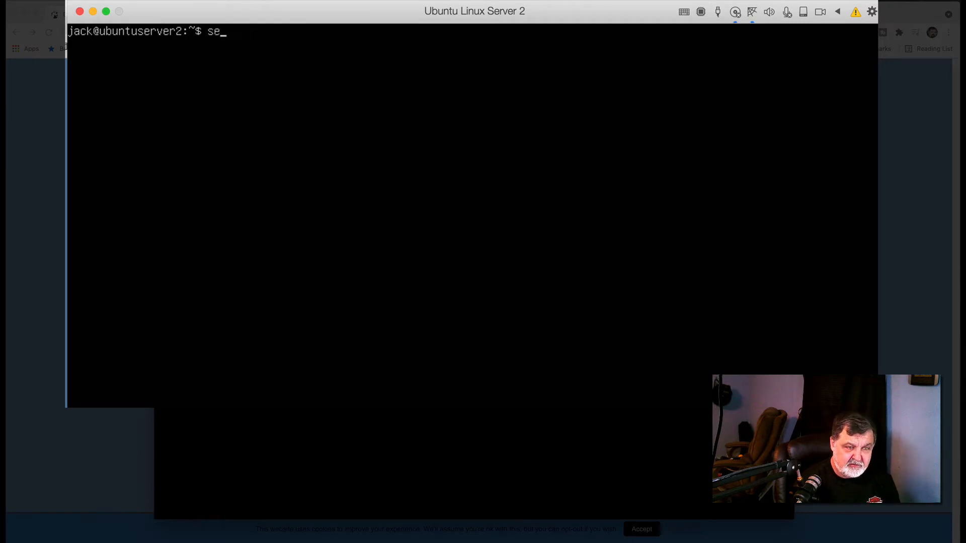
pyautogui.write('udo service')
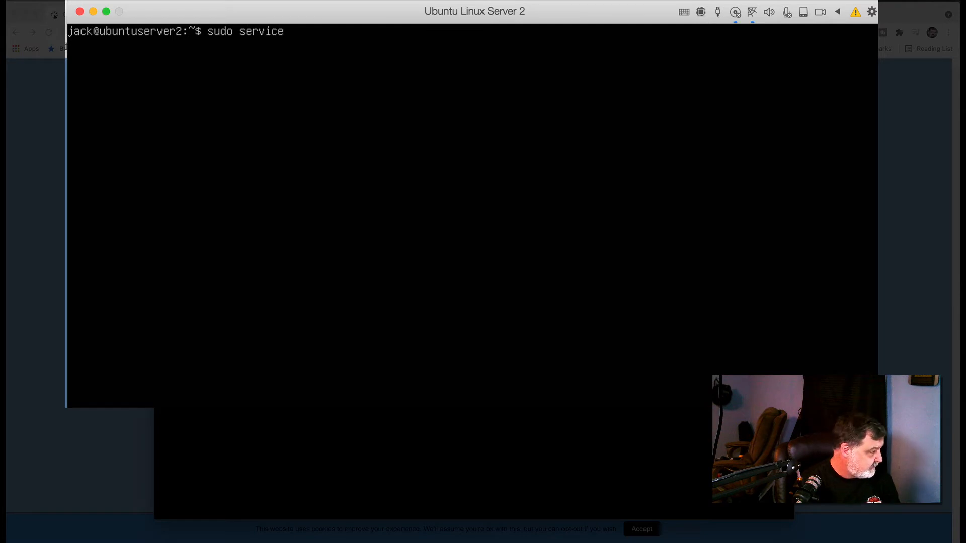
pyautogui.write('mar')
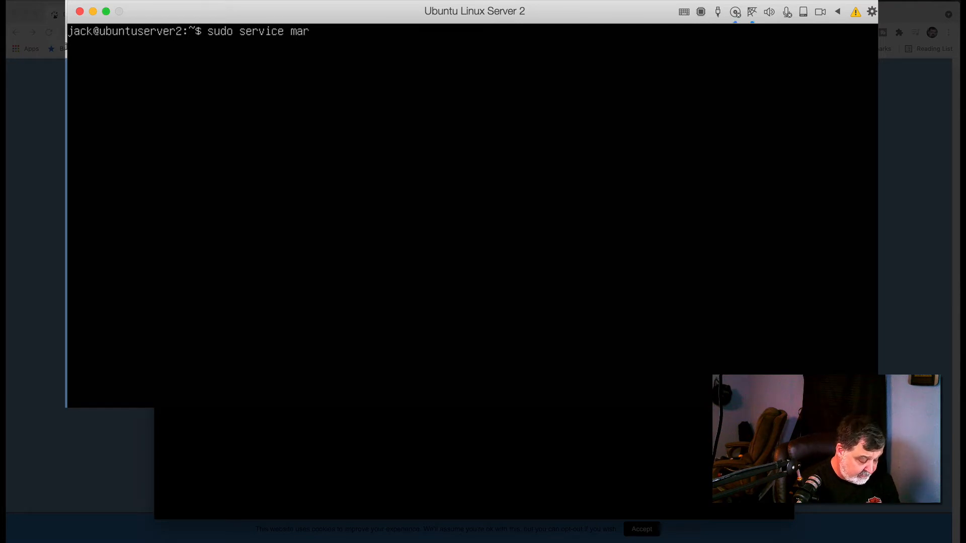
pyautogui.write('iadb')
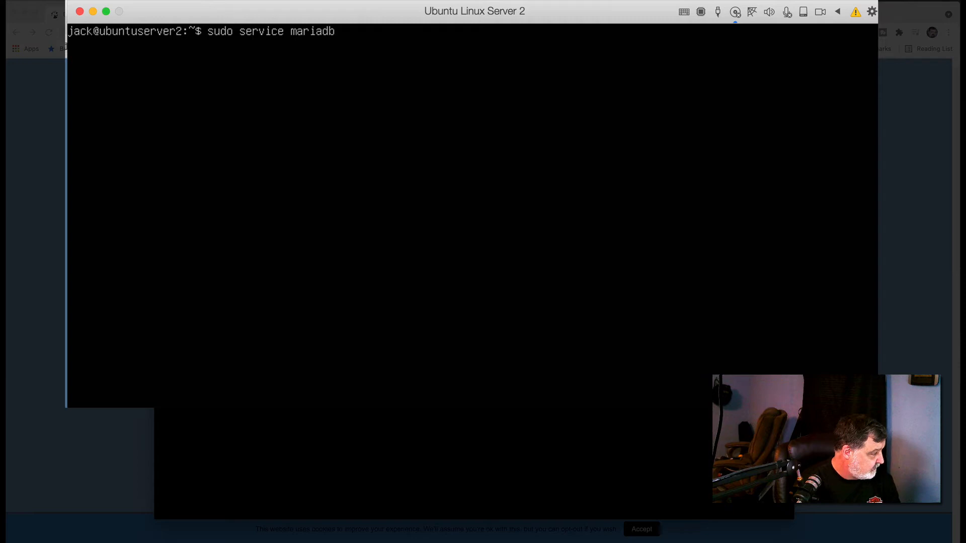
pyautogui.write('rest')
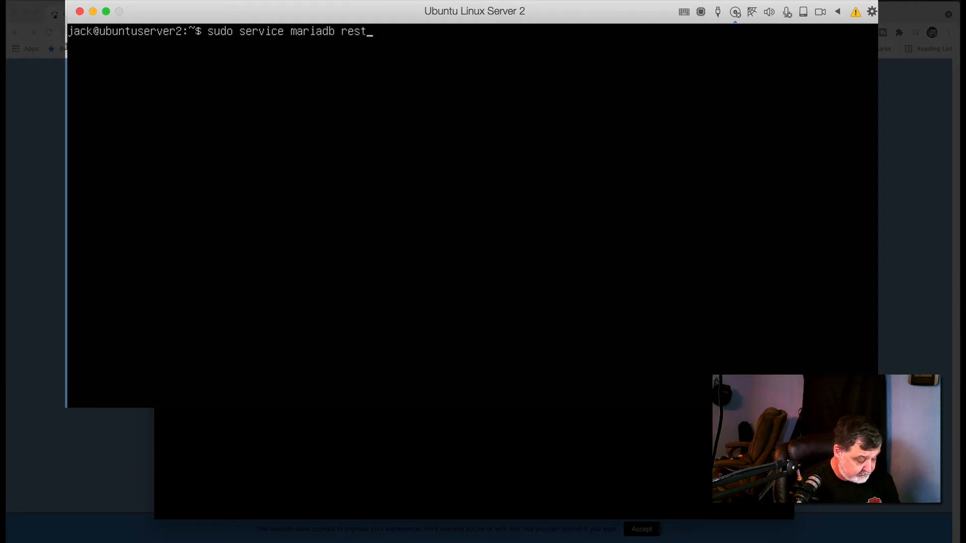
pyautogui.write('art')
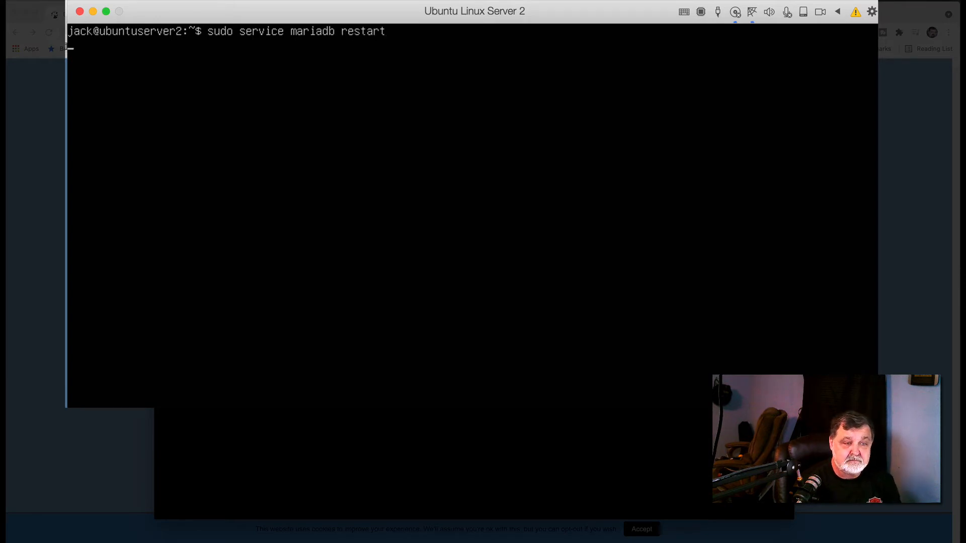
pyautogui.press('Return')
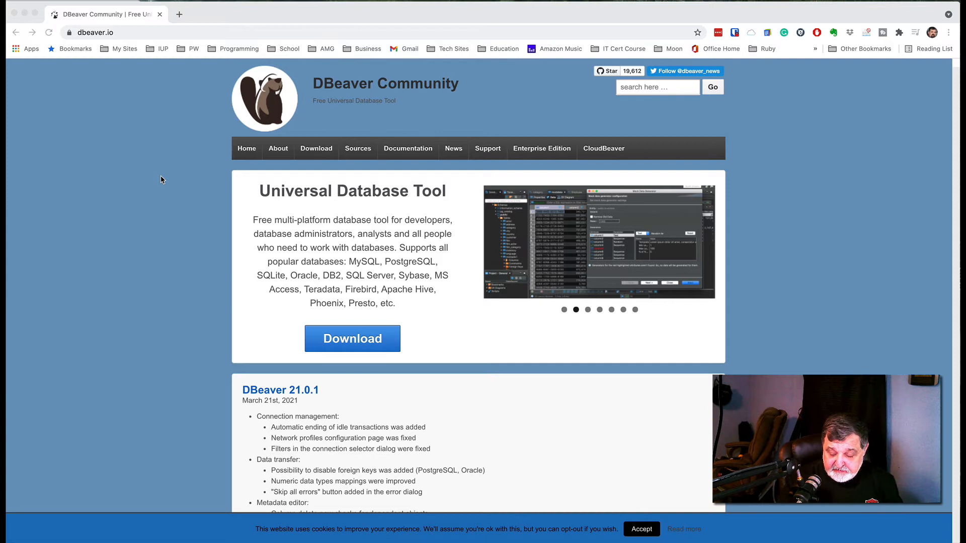
pyautogui.moveTo(99, 44)
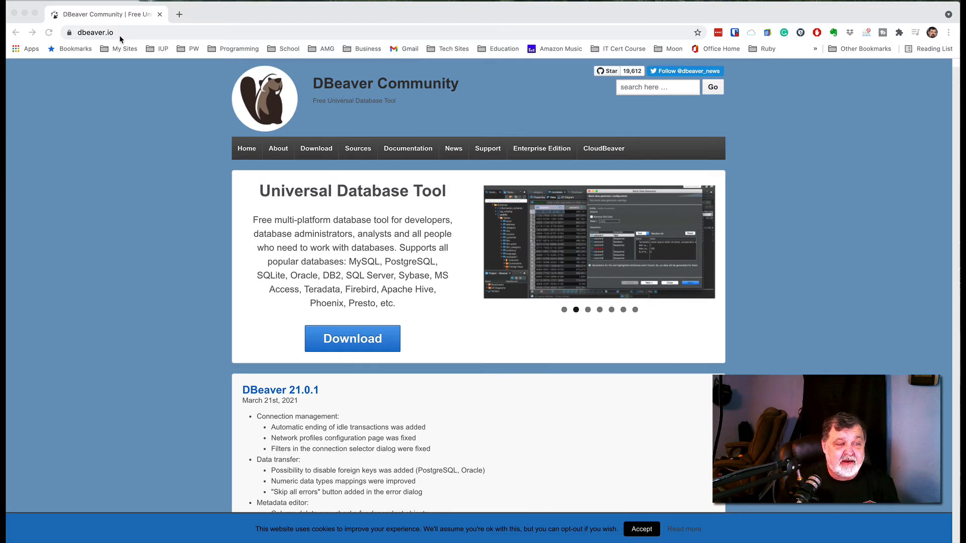
pyautogui.moveTo(361, 86)
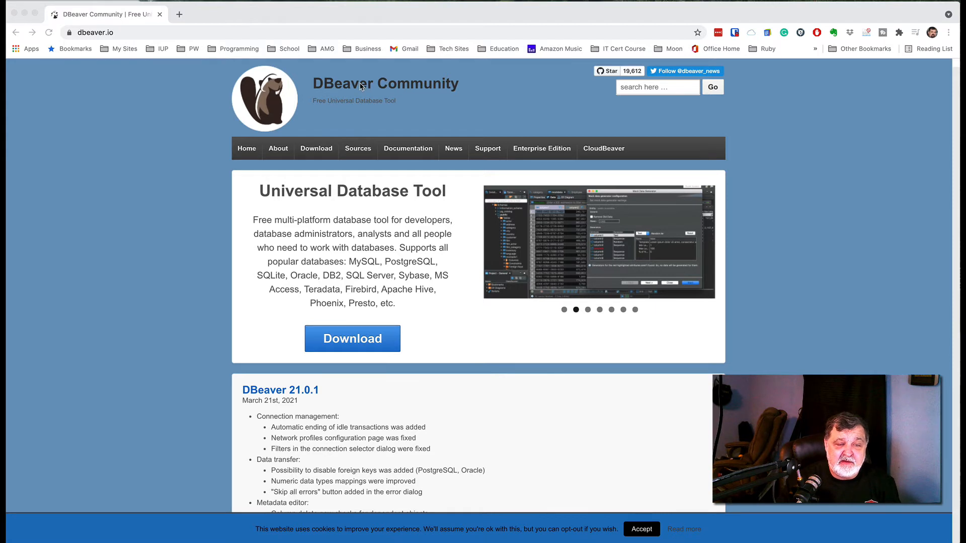
pyautogui.moveTo(491, 91)
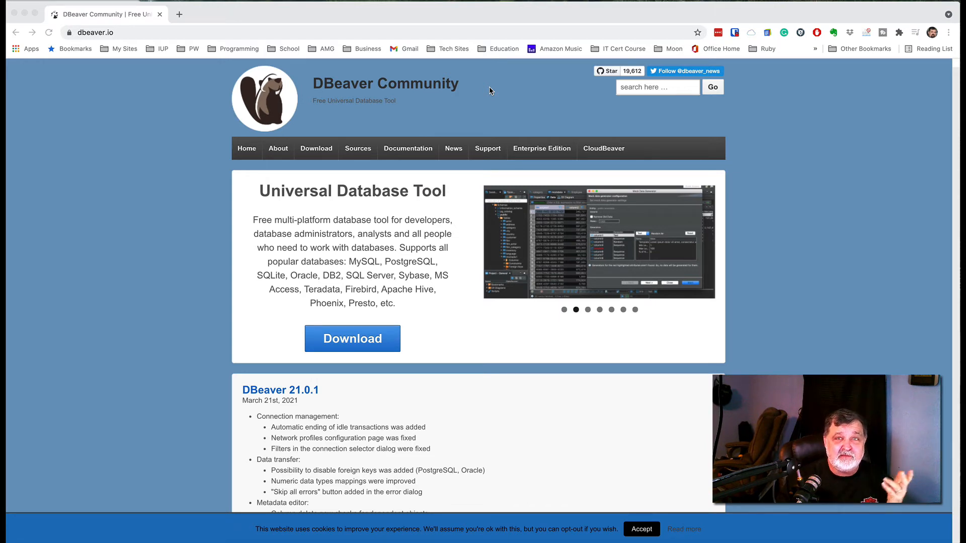
pyautogui.moveTo(375, 165)
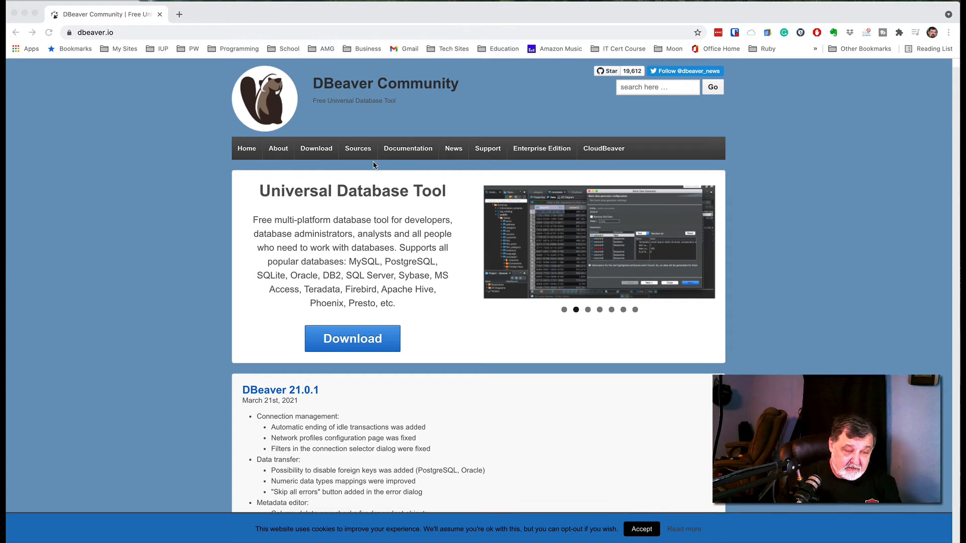
pyautogui.moveTo(217, 169)
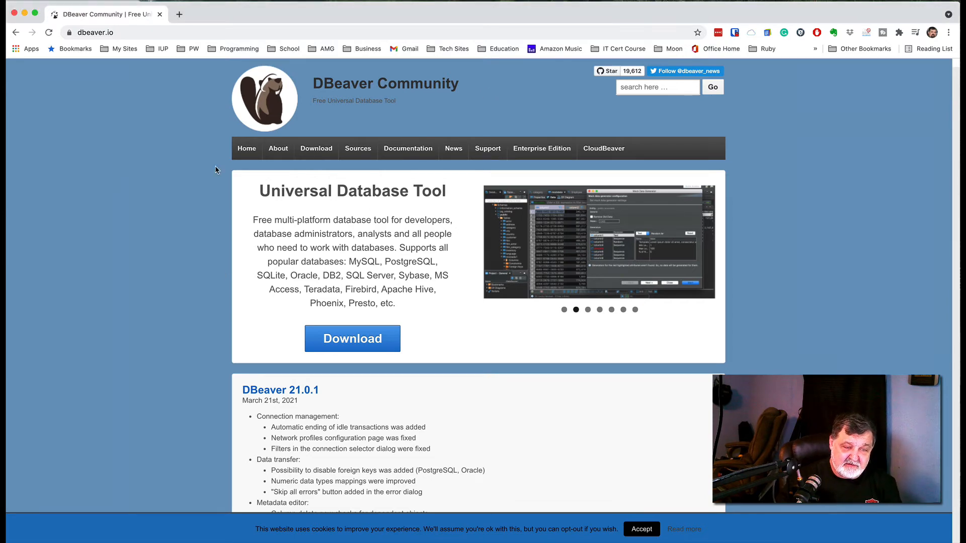
# Go to dbeaver.io's Download page and scroll to the Community Edition 21.0.0 installers
pyautogui.click(316, 149)
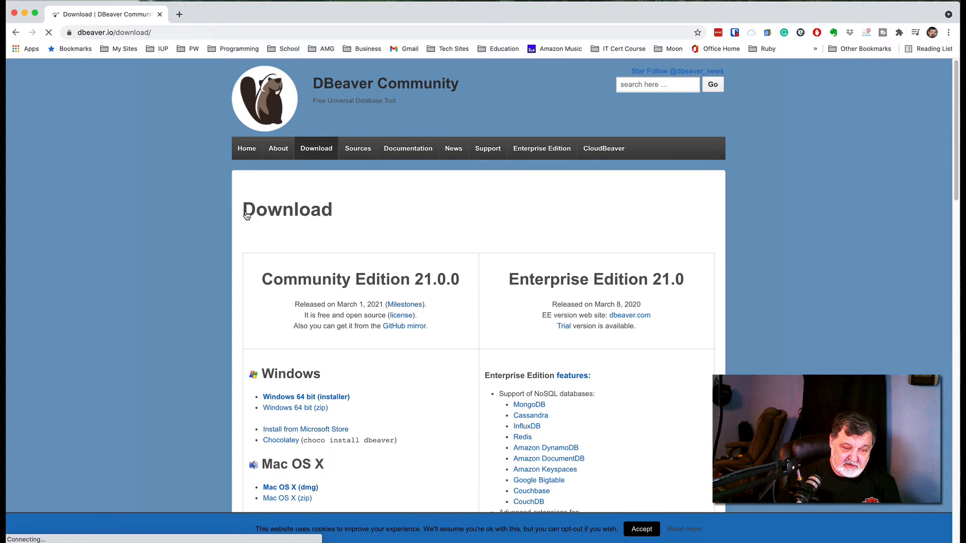
pyautogui.scroll(-3)
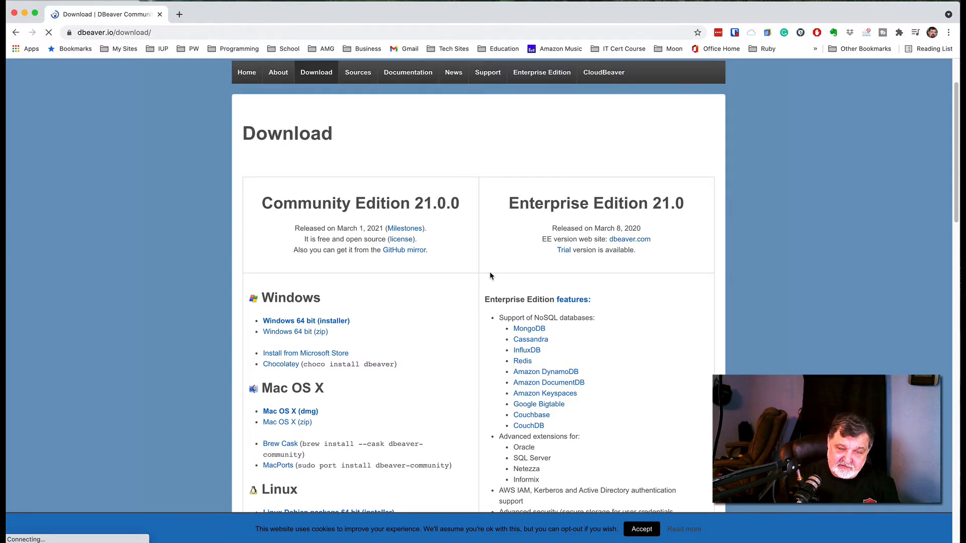
pyautogui.moveTo(706, 259)
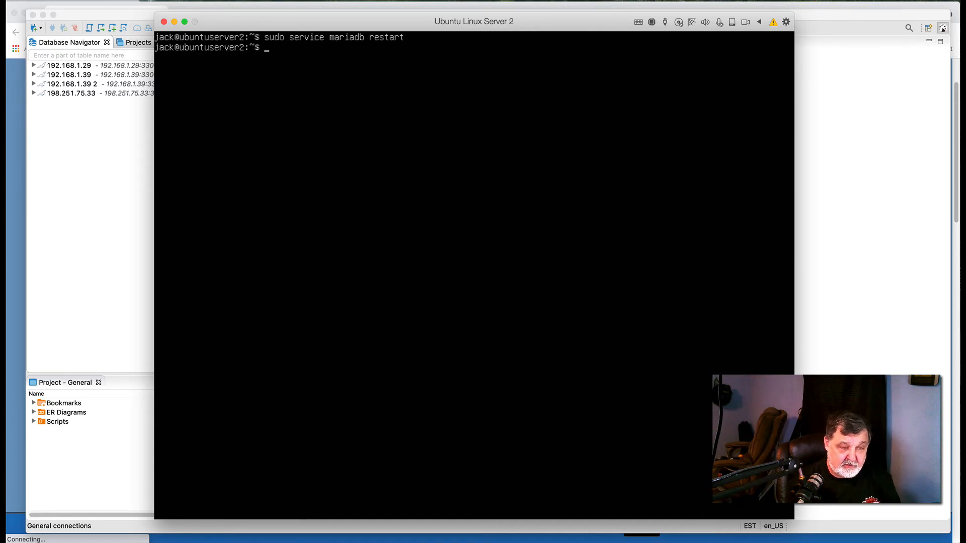
# Try ifconfig, then 'ip add', on the Ubuntu server to find its network address
pyautogui.write('ifconfig')
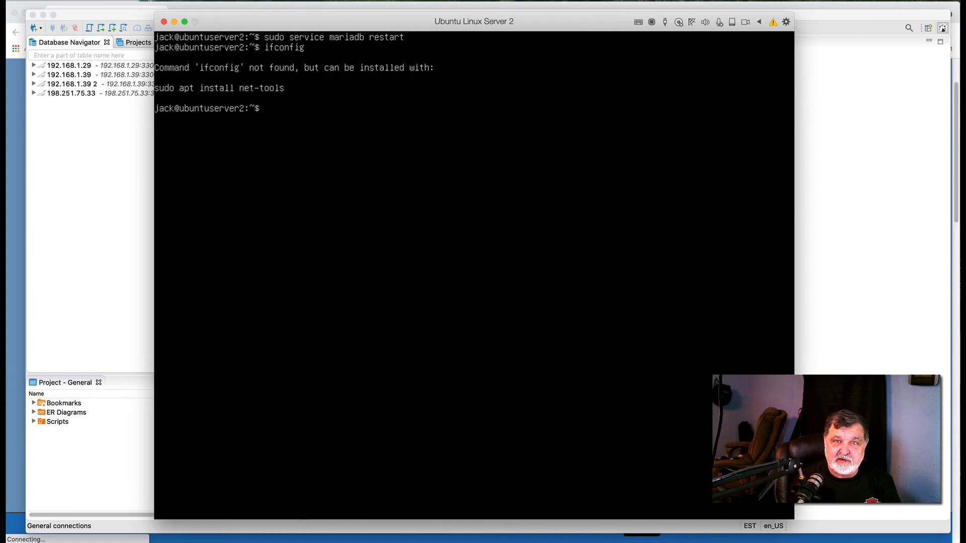
pyautogui.write('ip')
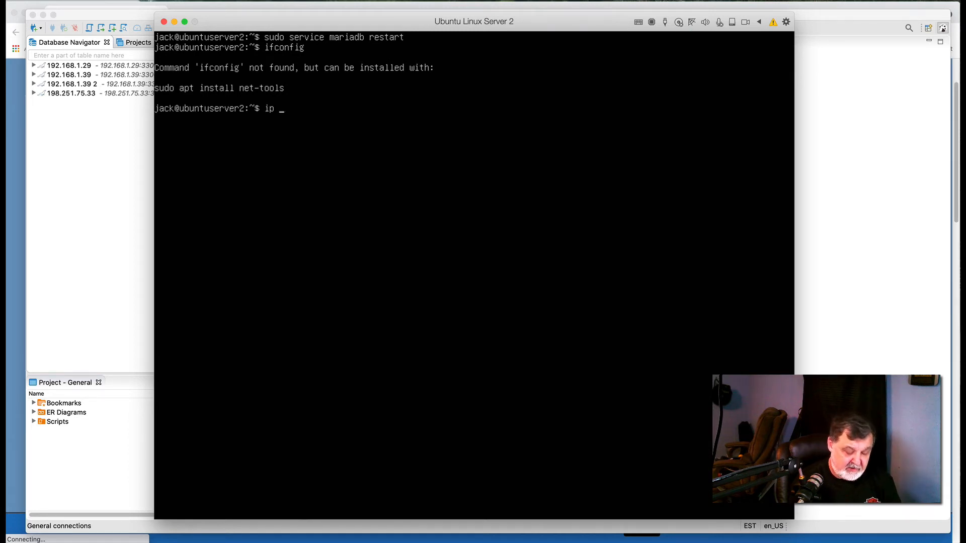
pyautogui.write('add')
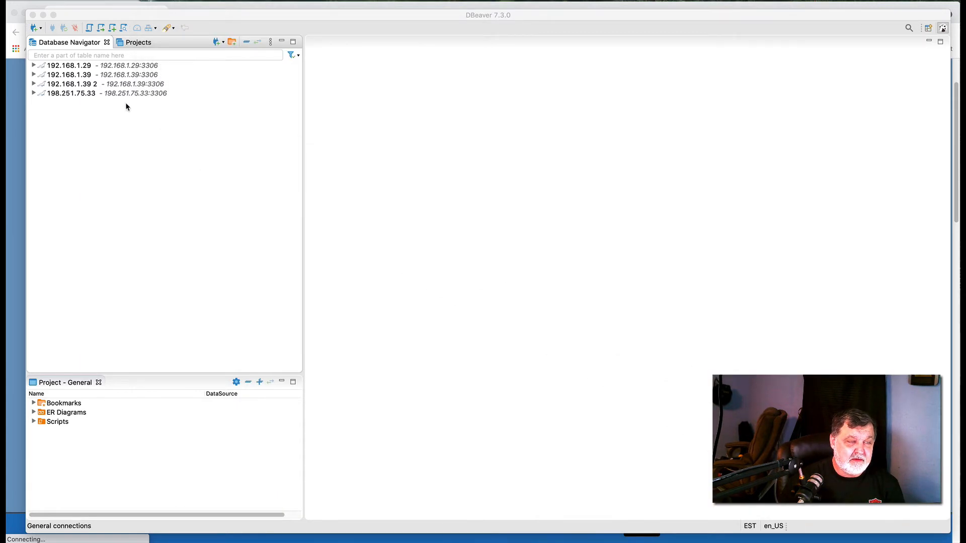
pyautogui.moveTo(80, 127)
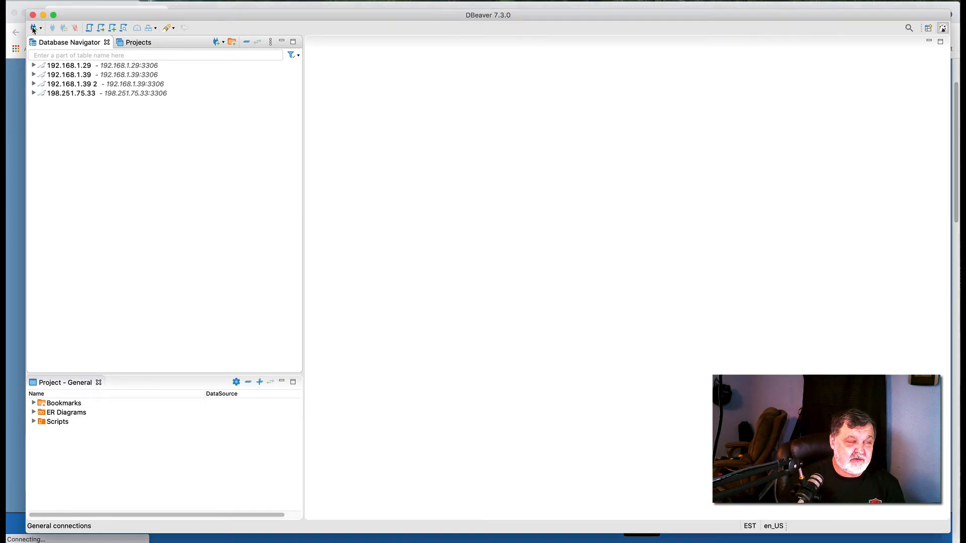
# Begin a new database connection and pick the MariaDB driver from the Popular list
pyautogui.click(33, 27)
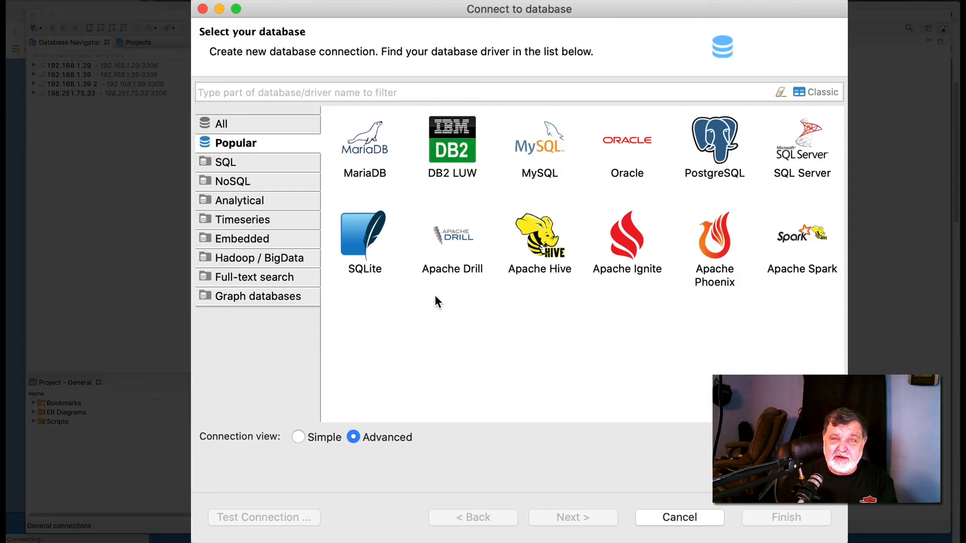
pyautogui.click(540, 151)
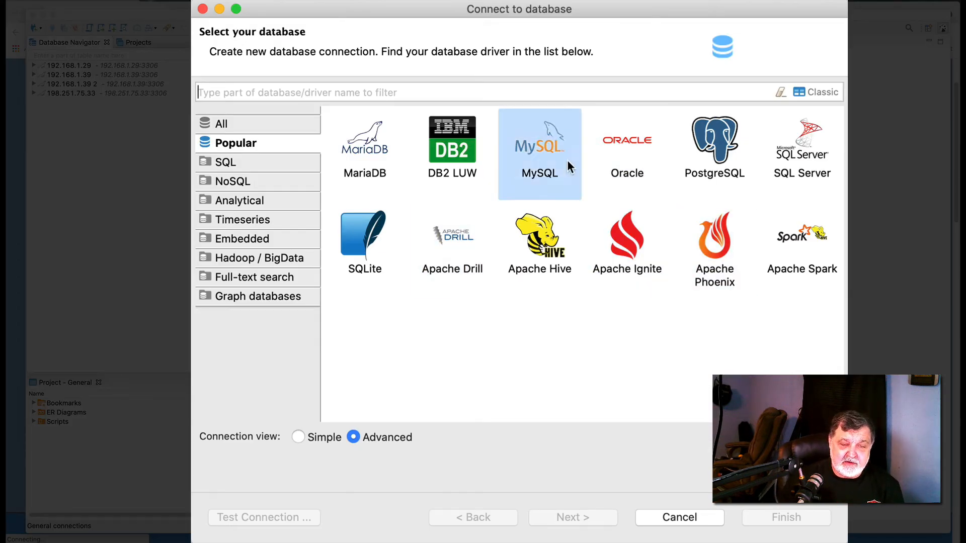
pyautogui.click(364, 146)
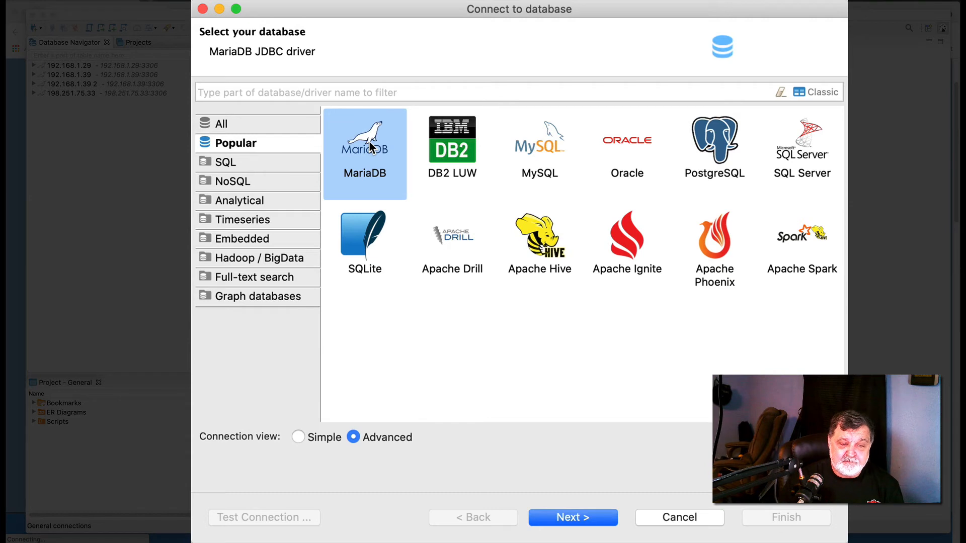
pyautogui.click(573, 517)
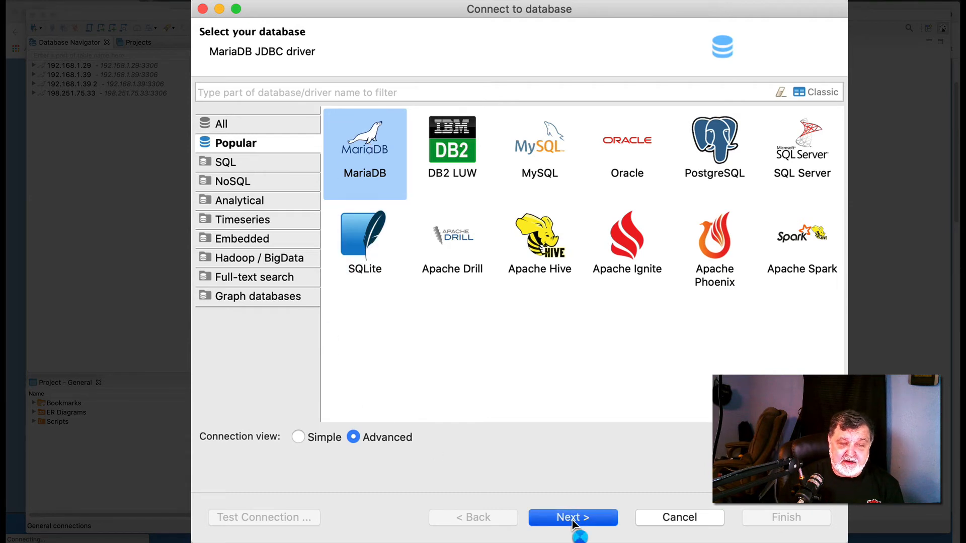
# Advance the wizard to the MariaDB connection settings page (port 3306, user root prefilled)
pyautogui.click(573, 517)
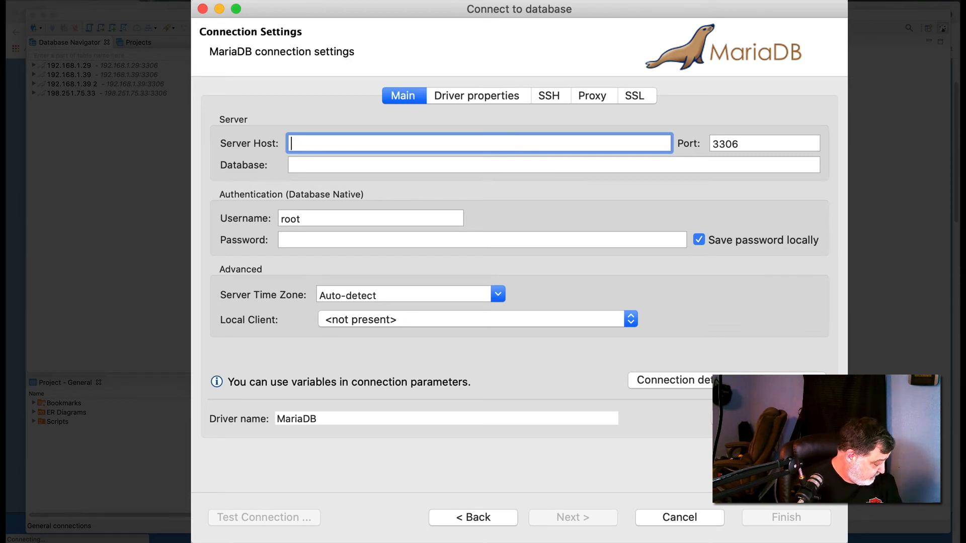
# Create the connection to 192.168.1.26:3306 as user admin and expand it in the navigator
pyautogui.write('192.168.1.26')
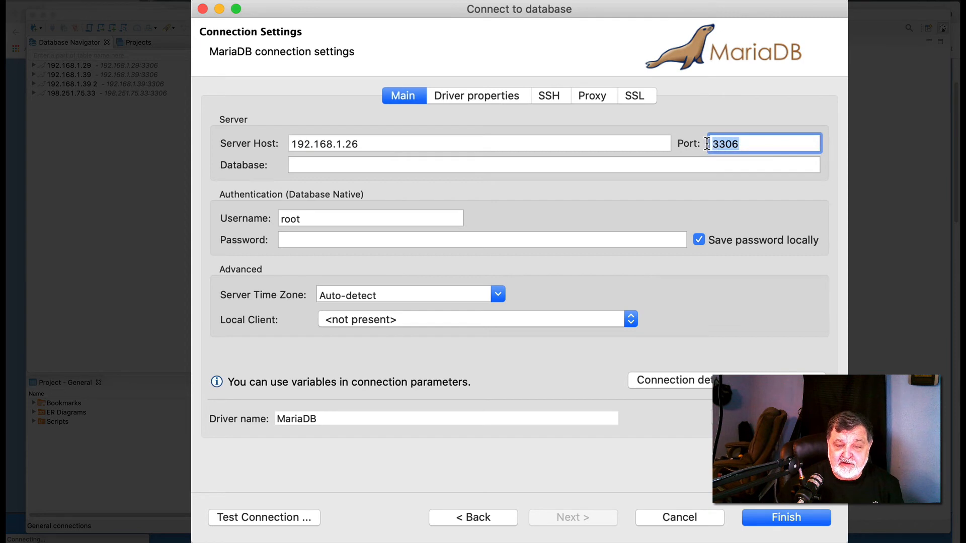
pyautogui.moveTo(703, 143)
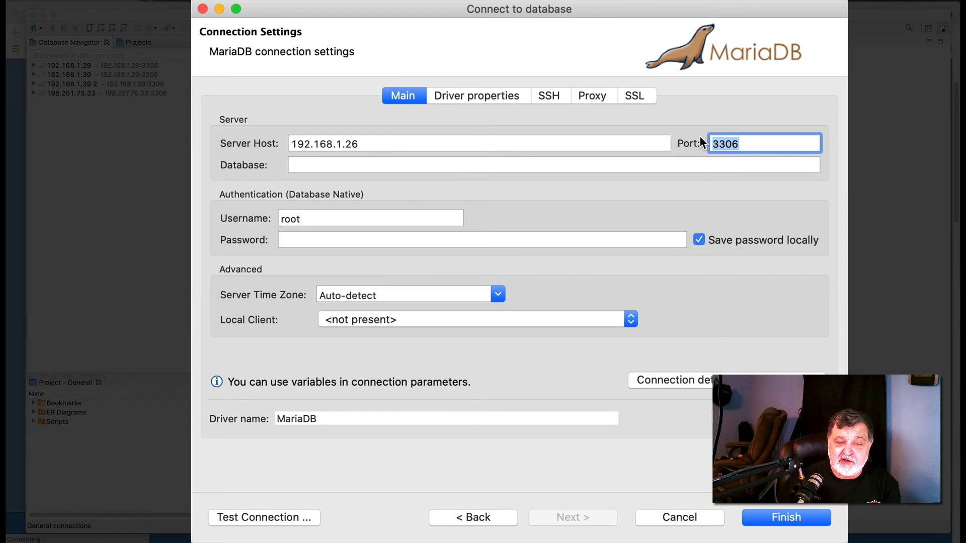
pyautogui.moveTo(437, 214)
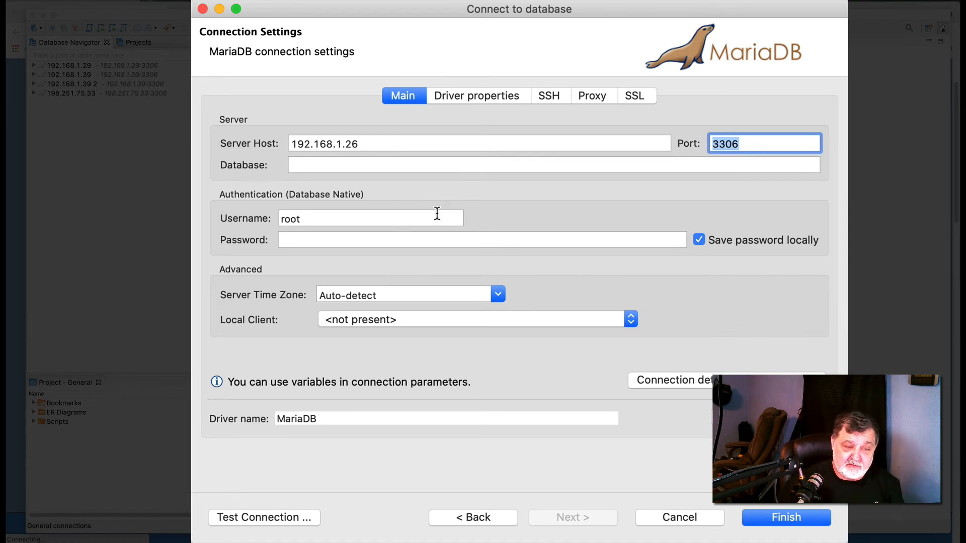
pyautogui.click(369, 219)
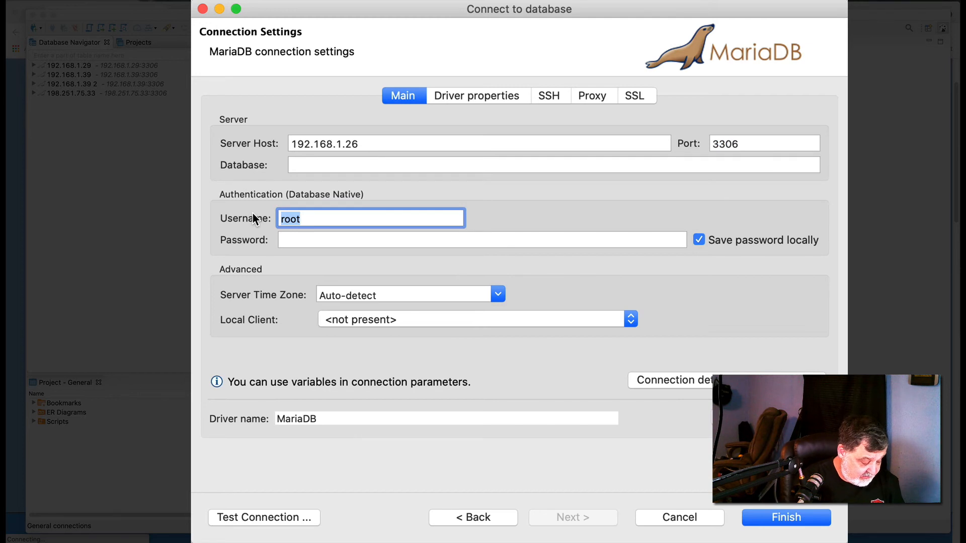
pyautogui.write('admin')
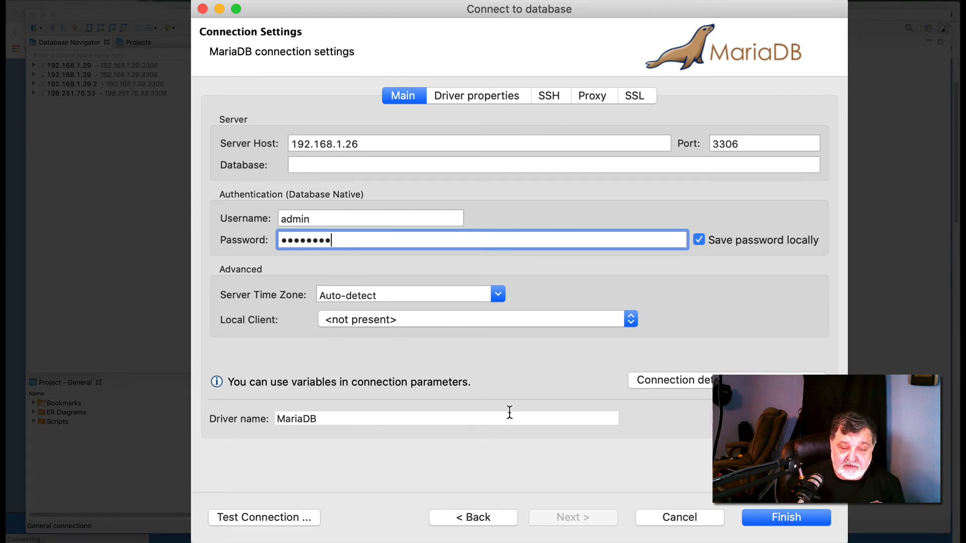
pyautogui.click(785, 532)
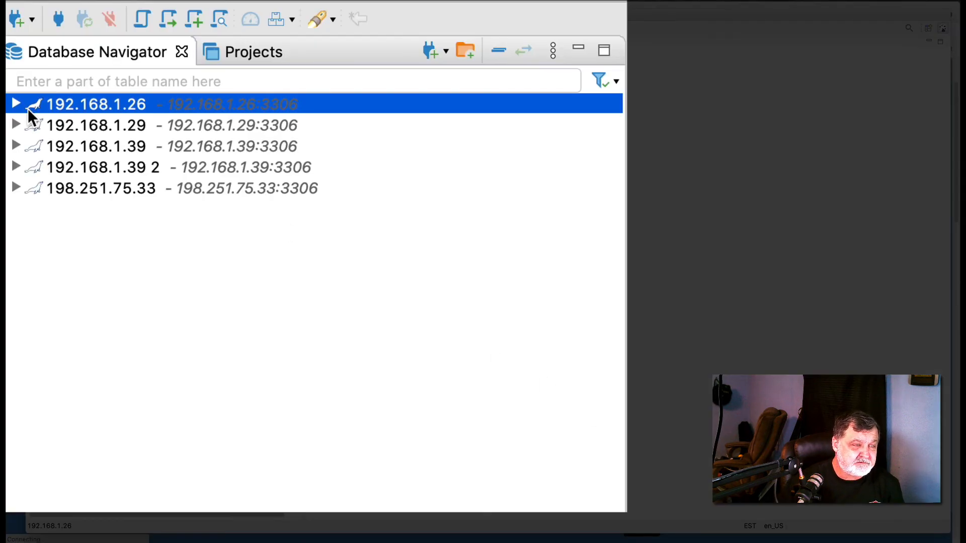
pyautogui.click(15, 104)
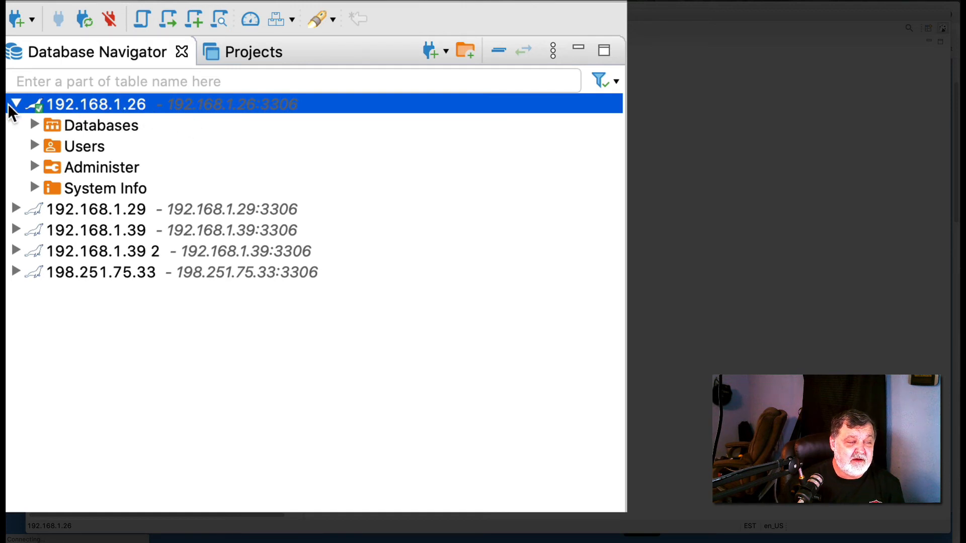
pyautogui.click(16, 102)
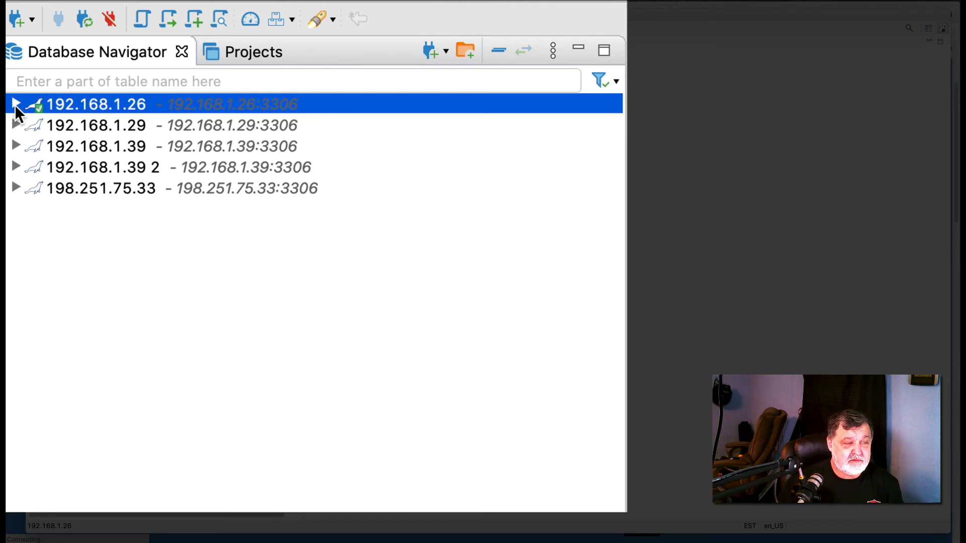
pyautogui.click(17, 104)
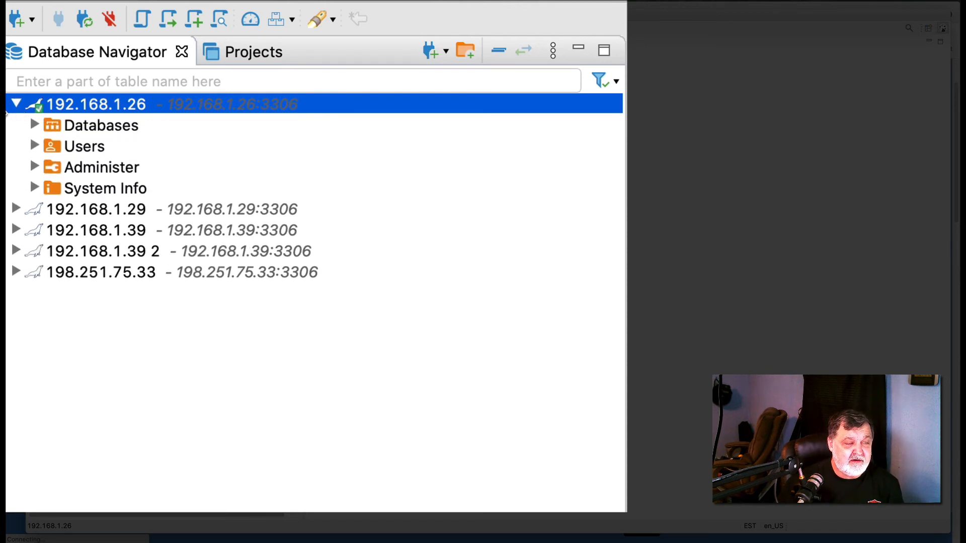
pyautogui.click(35, 124)
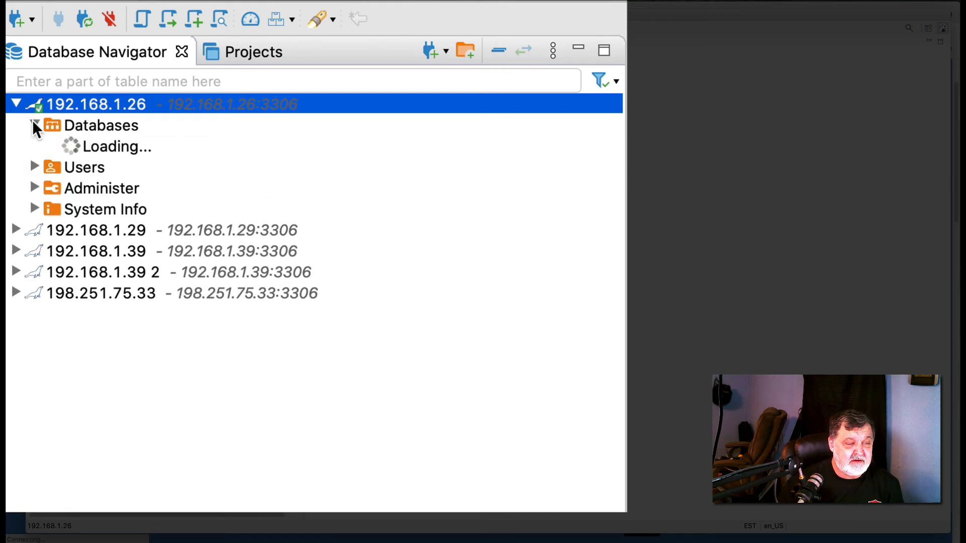
pyautogui.click(34, 125)
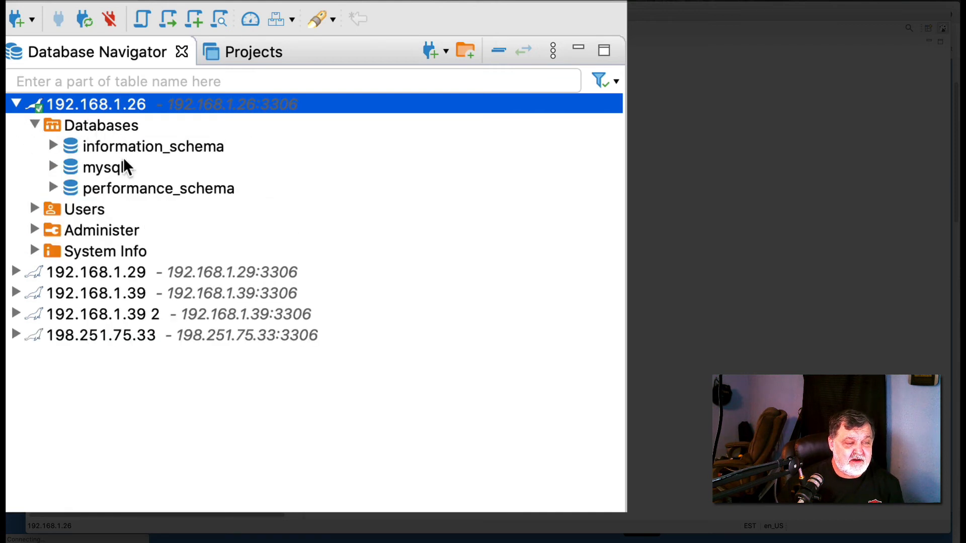
pyautogui.click(35, 209)
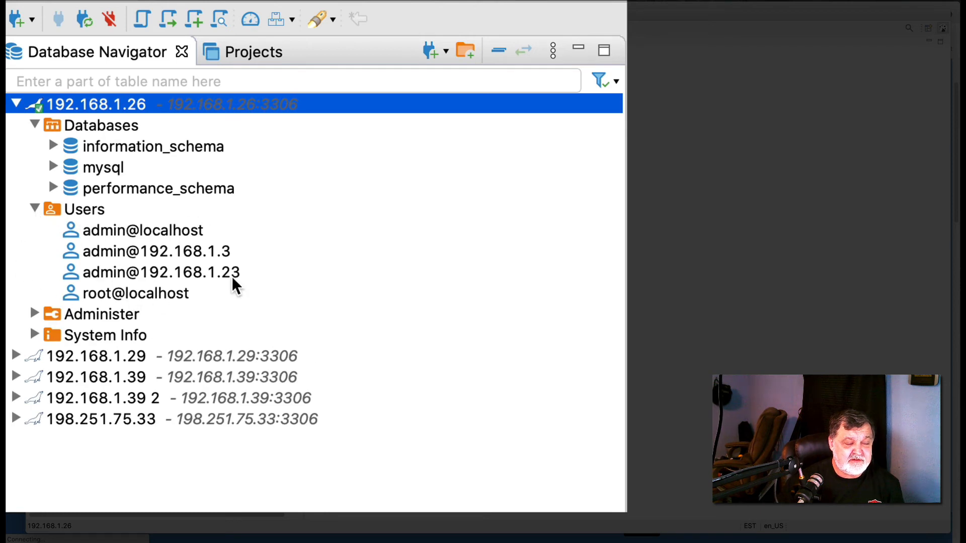
pyautogui.moveTo(261, 283)
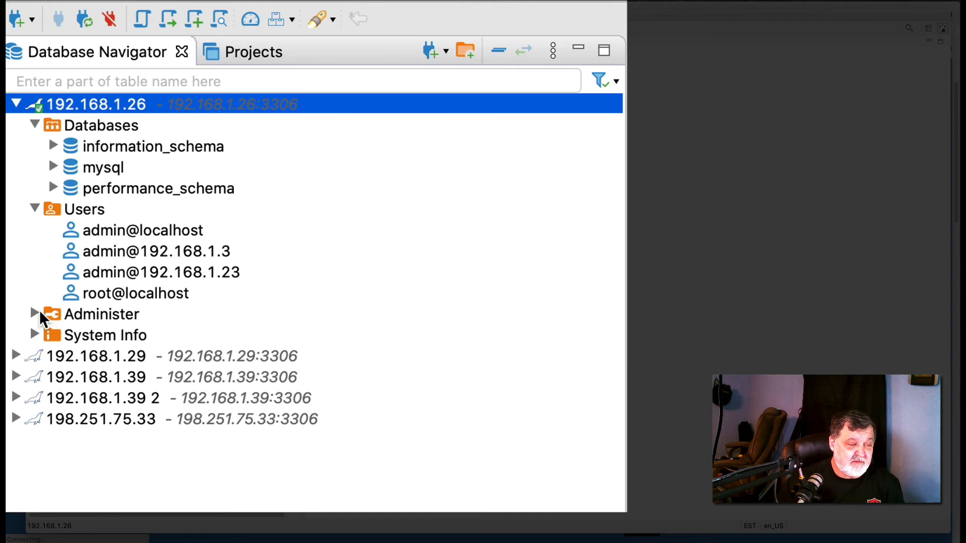
pyautogui.click(35, 314)
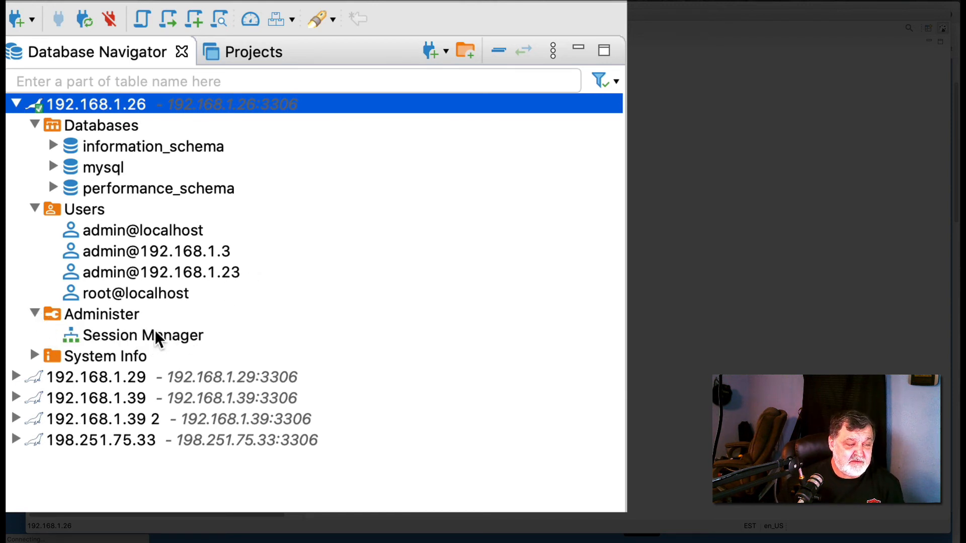
pyautogui.click(33, 357)
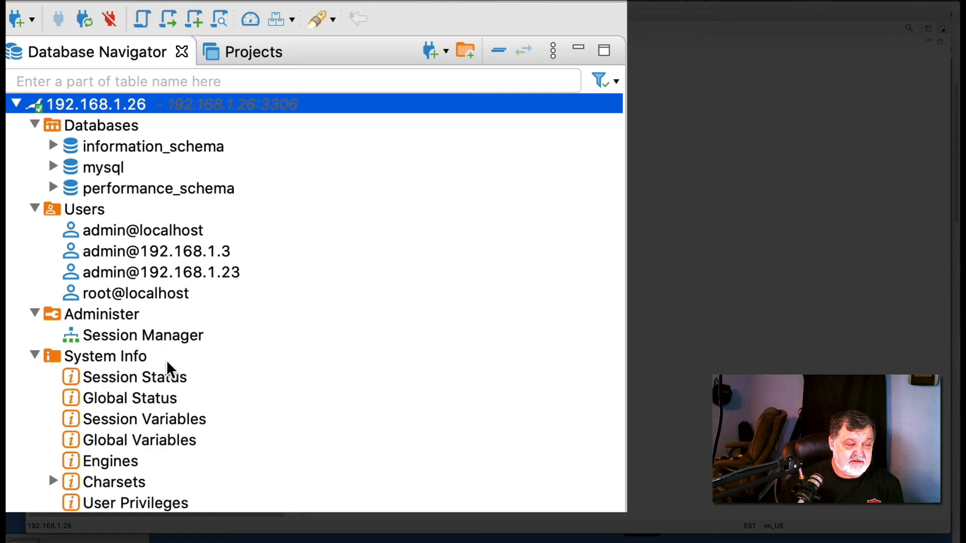
pyautogui.moveTo(342, 342)
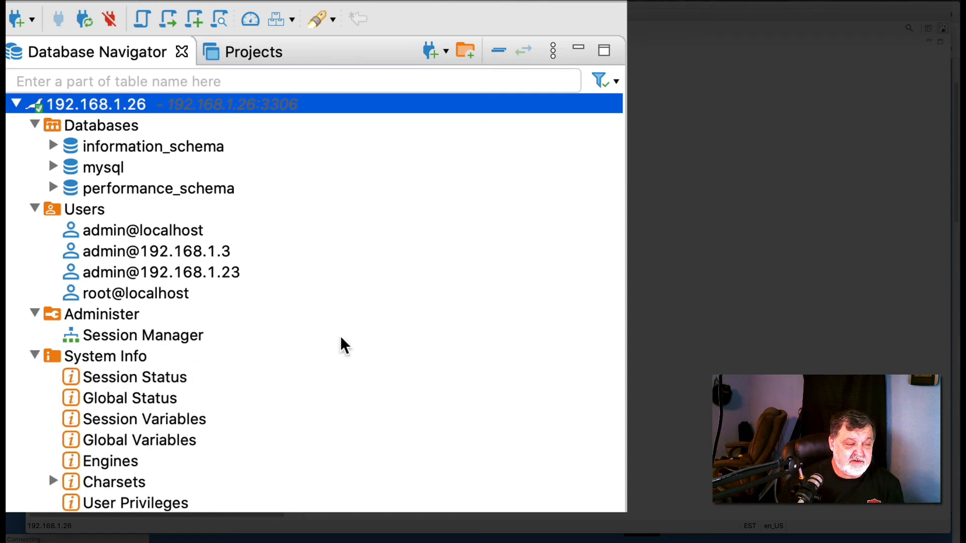
pyautogui.click(135, 376)
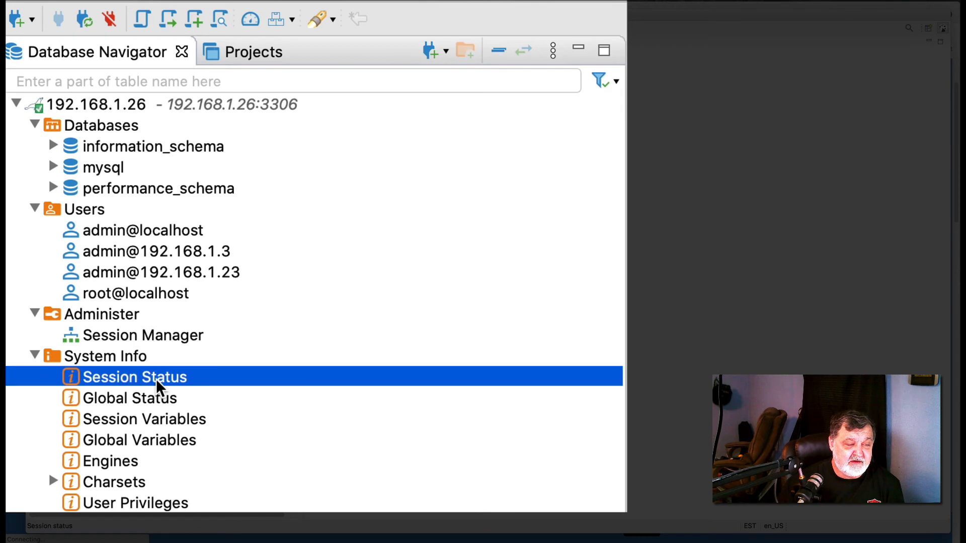
pyautogui.moveTo(159, 386)
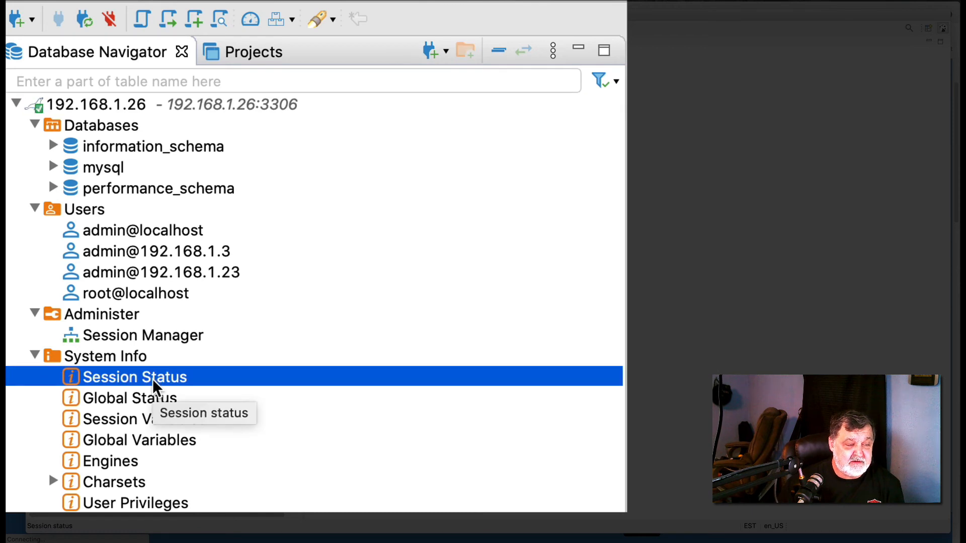
pyautogui.click(130, 399)
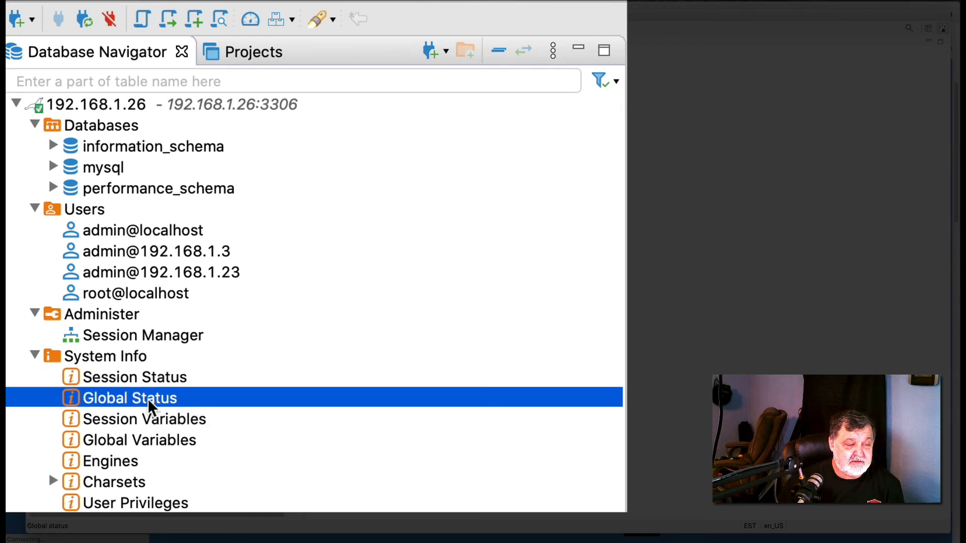
# View the server's Global Status and Session Status variable listings
pyautogui.doubleClick(143, 399)
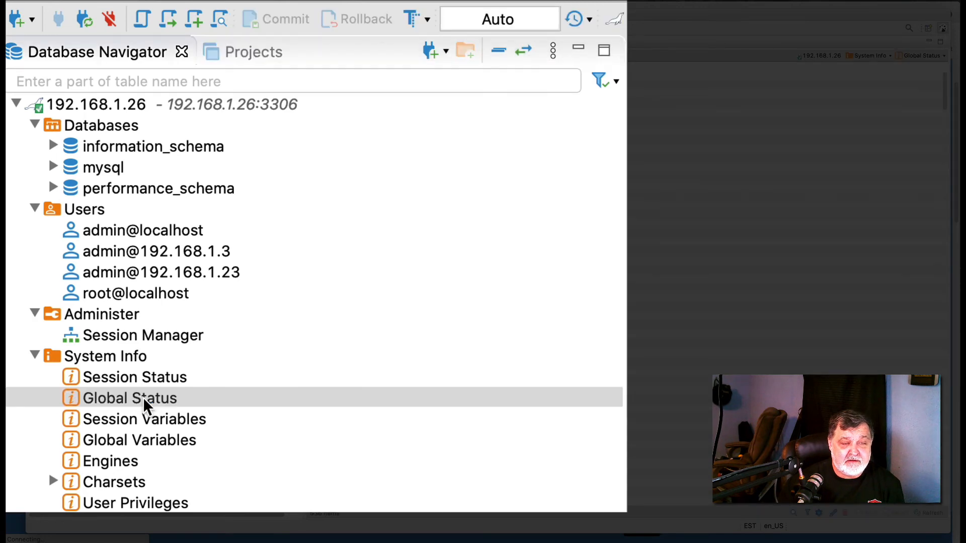
pyautogui.doubleClick(130, 399)
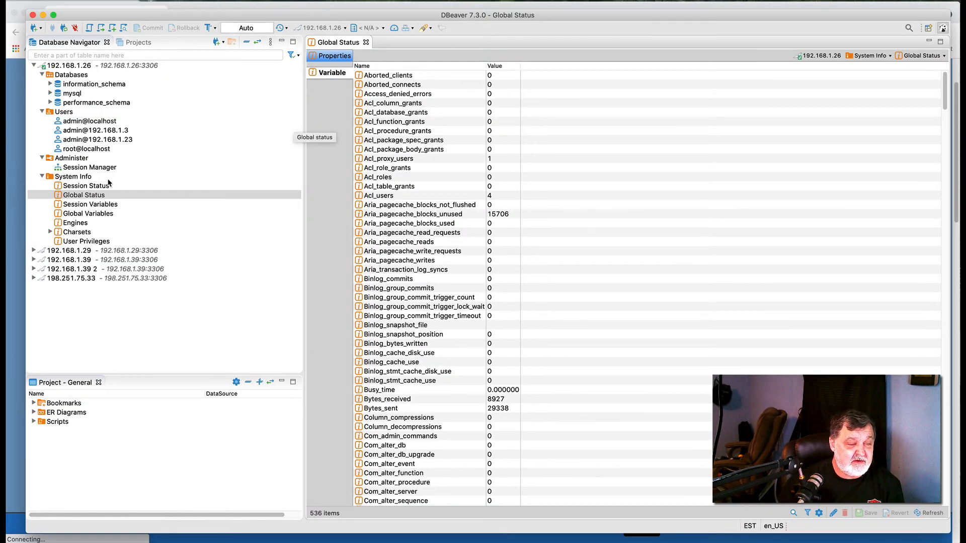
pyautogui.doubleClick(87, 185)
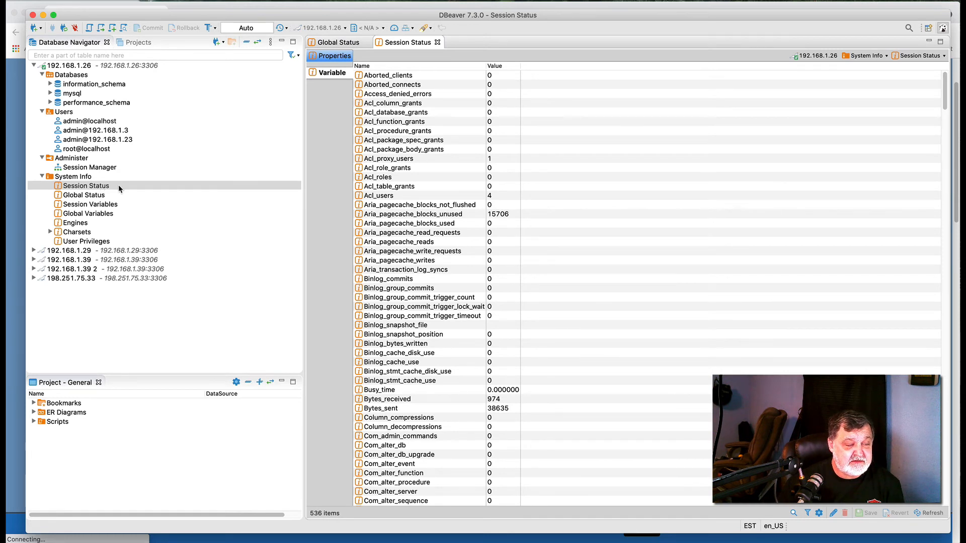
pyautogui.moveTo(104, 206)
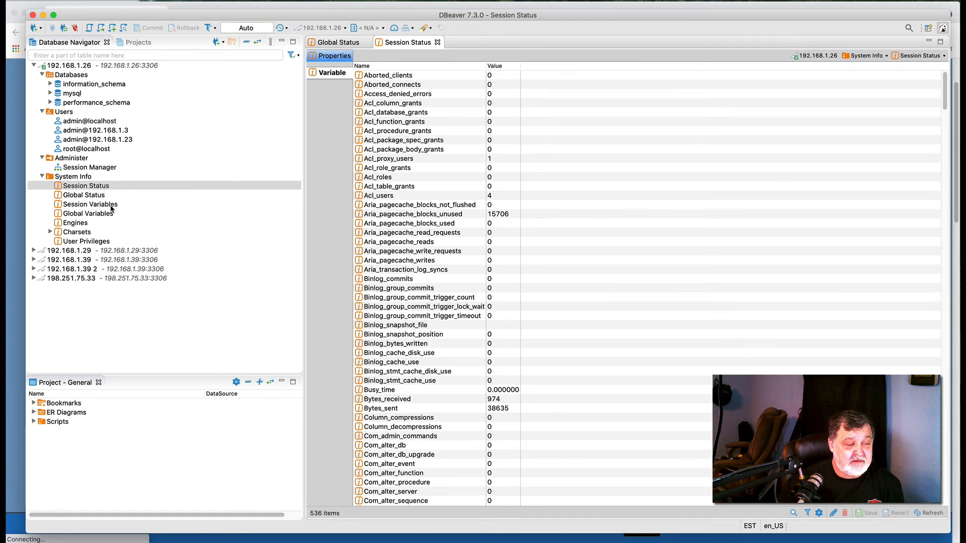
pyautogui.moveTo(136, 201)
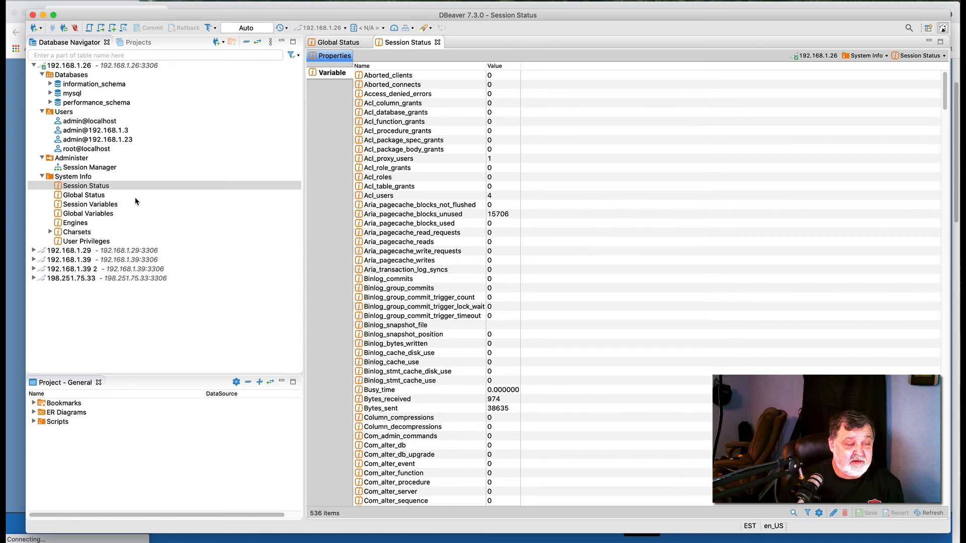
# Collapse the System Info and Administer branches, leaving the connection overview of its three databases
pyautogui.click(43, 177)
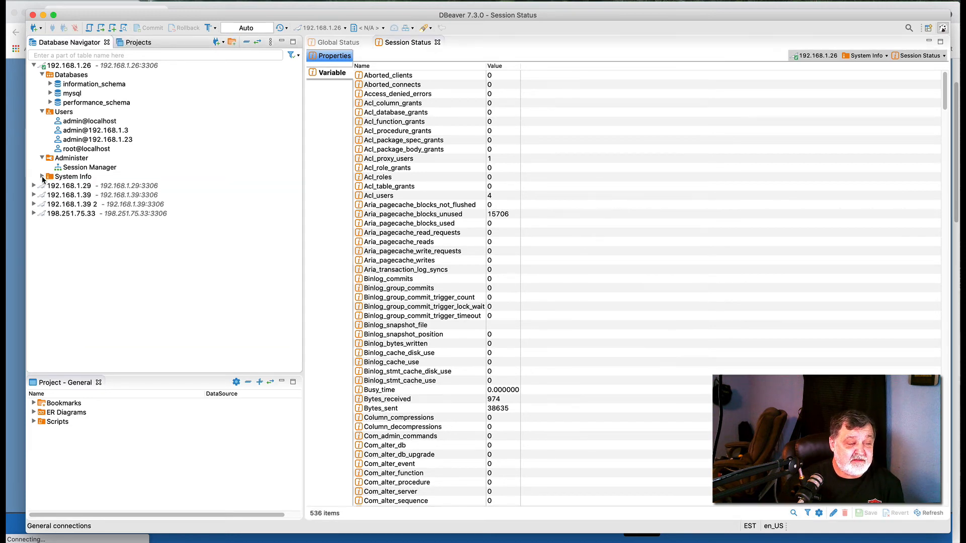
pyautogui.click(43, 157)
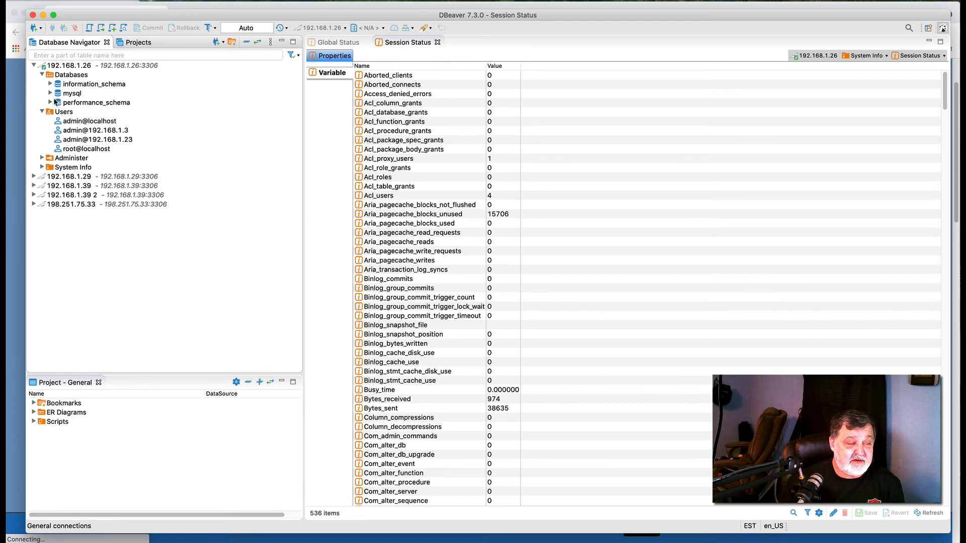
pyautogui.click(65, 74)
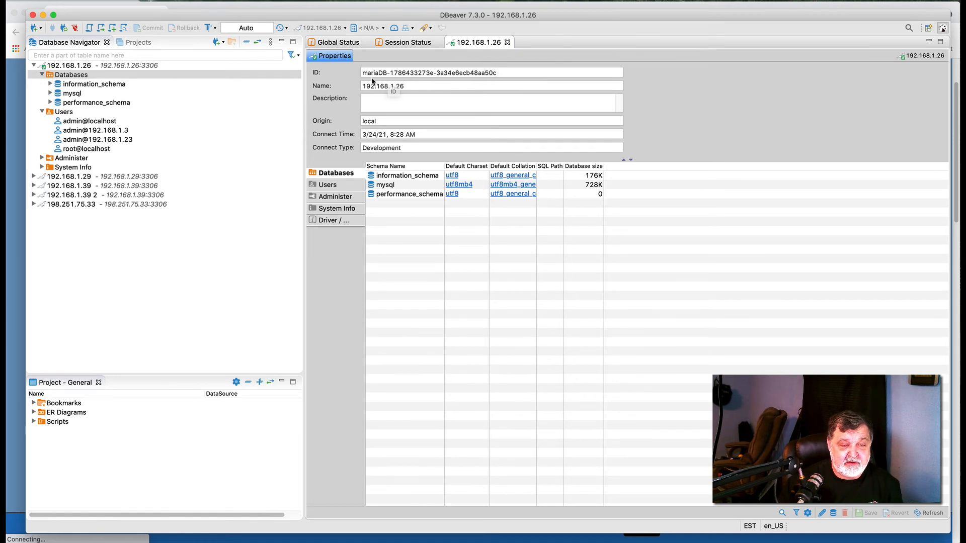
pyautogui.moveTo(376, 128)
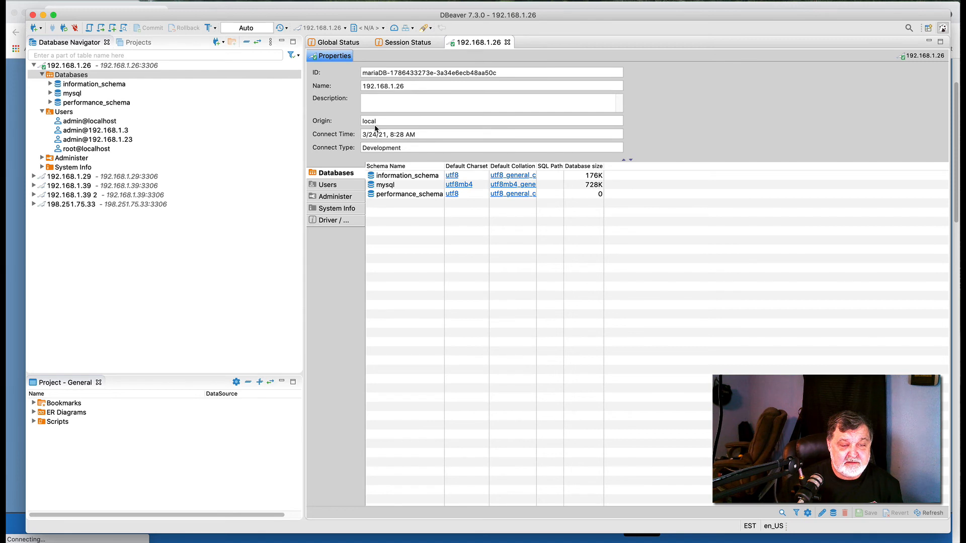
pyautogui.moveTo(400, 187)
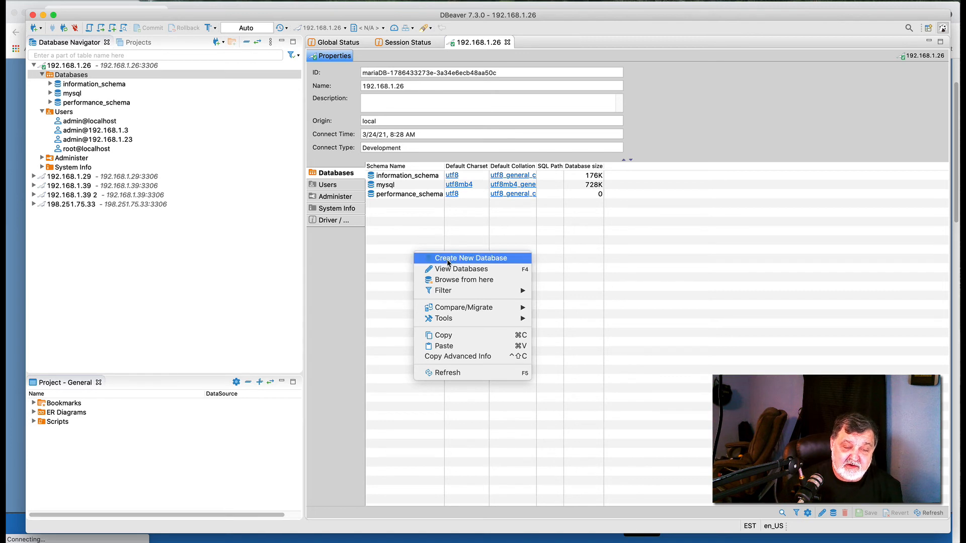
# Create database 'mynewdatabase' with the default utf8mb4 charset on 192.168.1.26
pyautogui.click(470, 258)
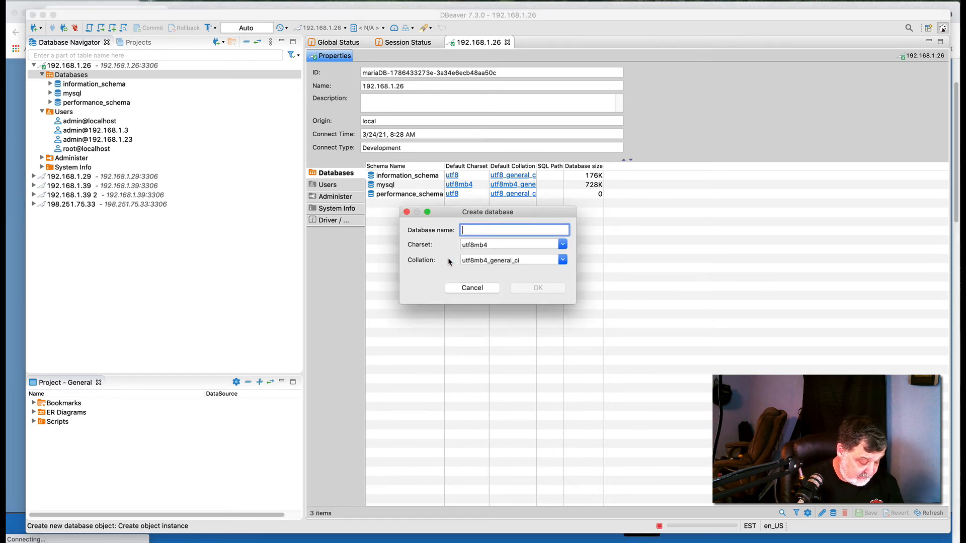
pyautogui.write('mynew')
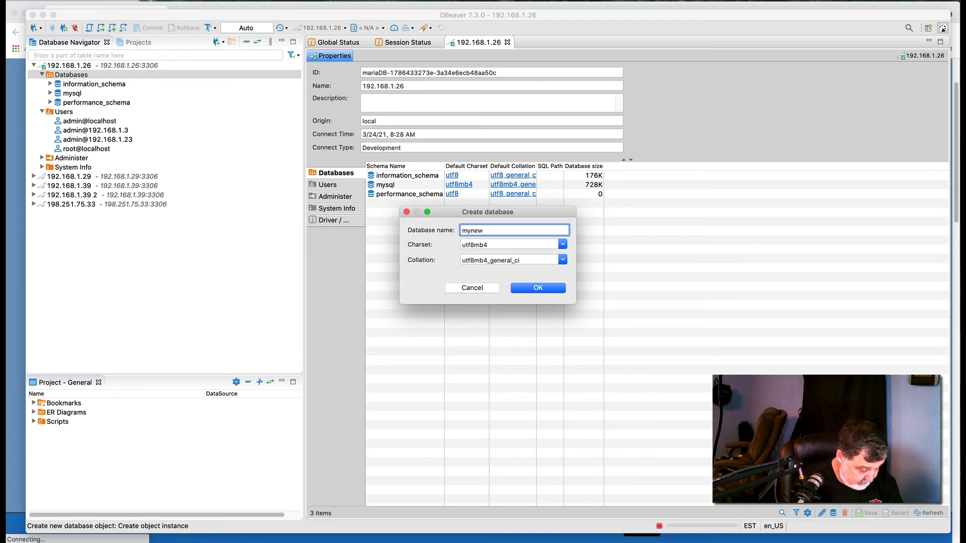
pyautogui.write('database')
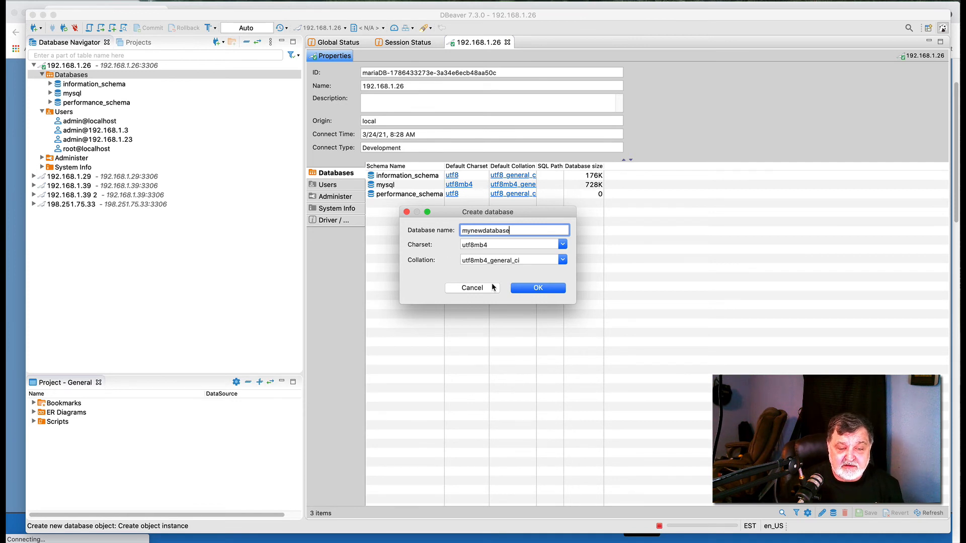
pyautogui.click(537, 288)
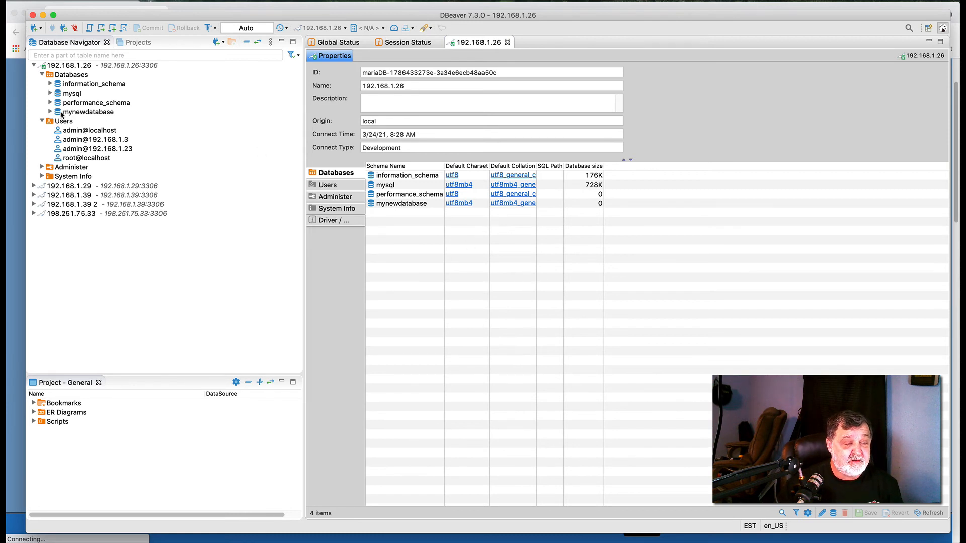
# Expand mynewdatabase and open its Tables node, showing an empty tables list
pyautogui.click(48, 112)
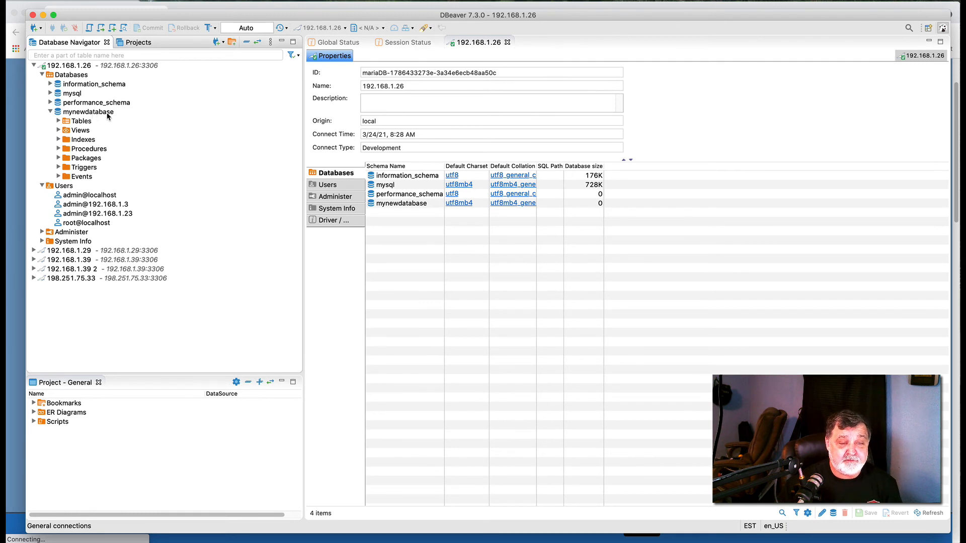
pyautogui.moveTo(102, 137)
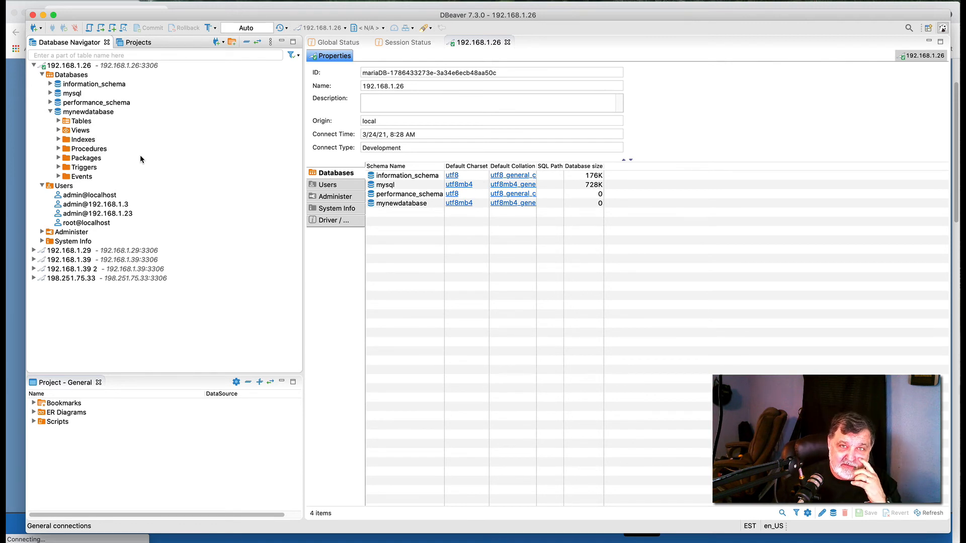
pyautogui.moveTo(157, 156)
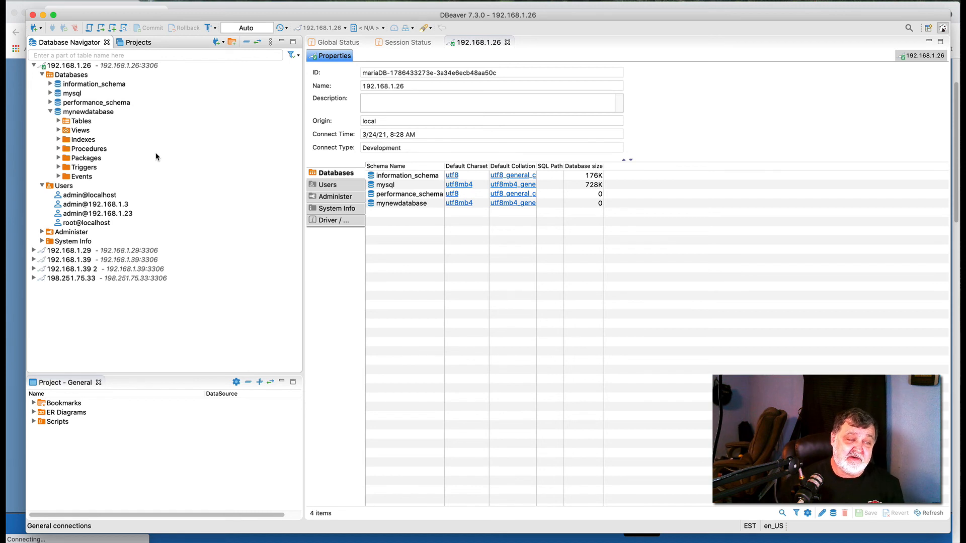
pyautogui.click(81, 121)
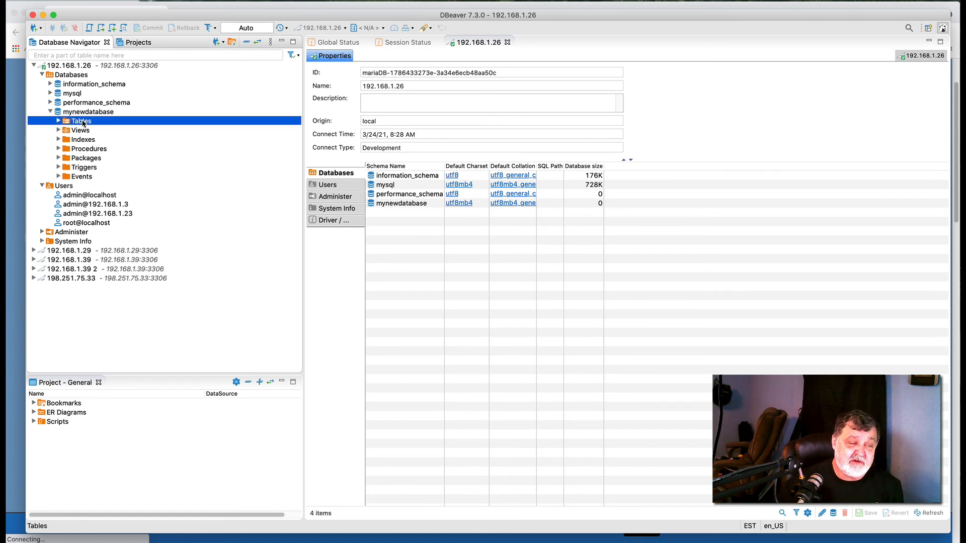
pyautogui.doubleClick(81, 121)
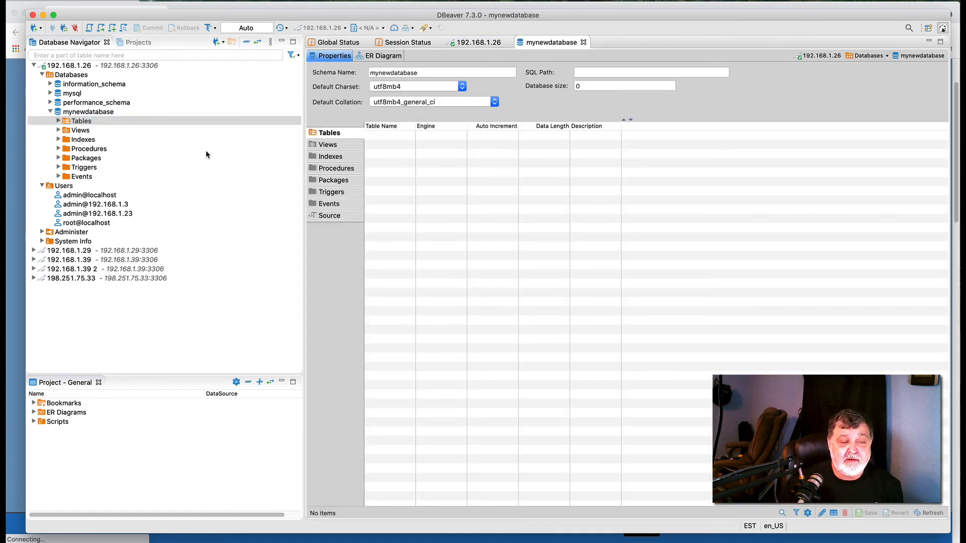